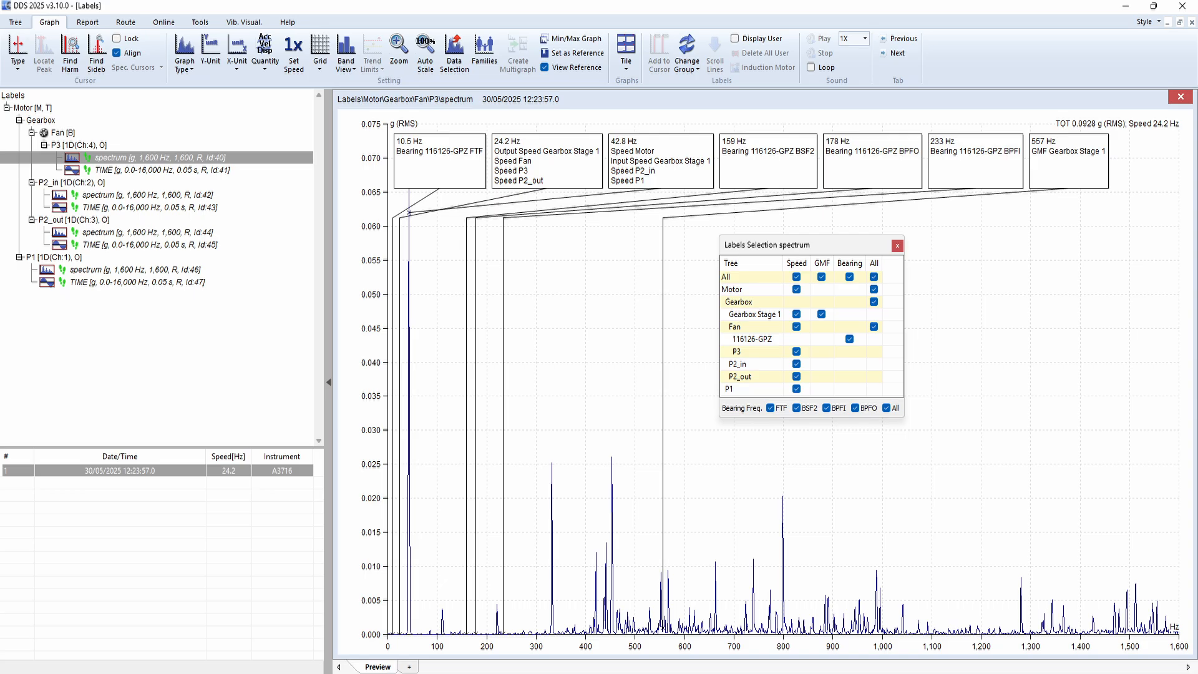
# Uncheck the GMF and Bearing label columns so only Speed labels remain on Fan P3
pyautogui.click(686, 53)
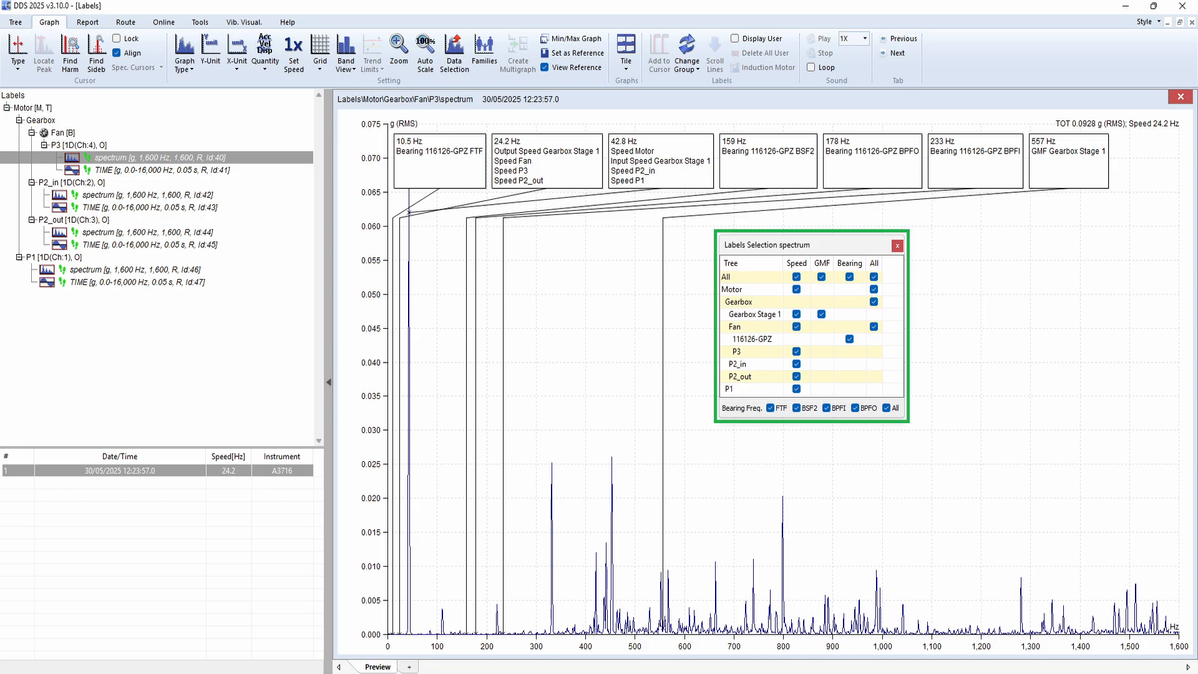
pyautogui.click(797, 263)
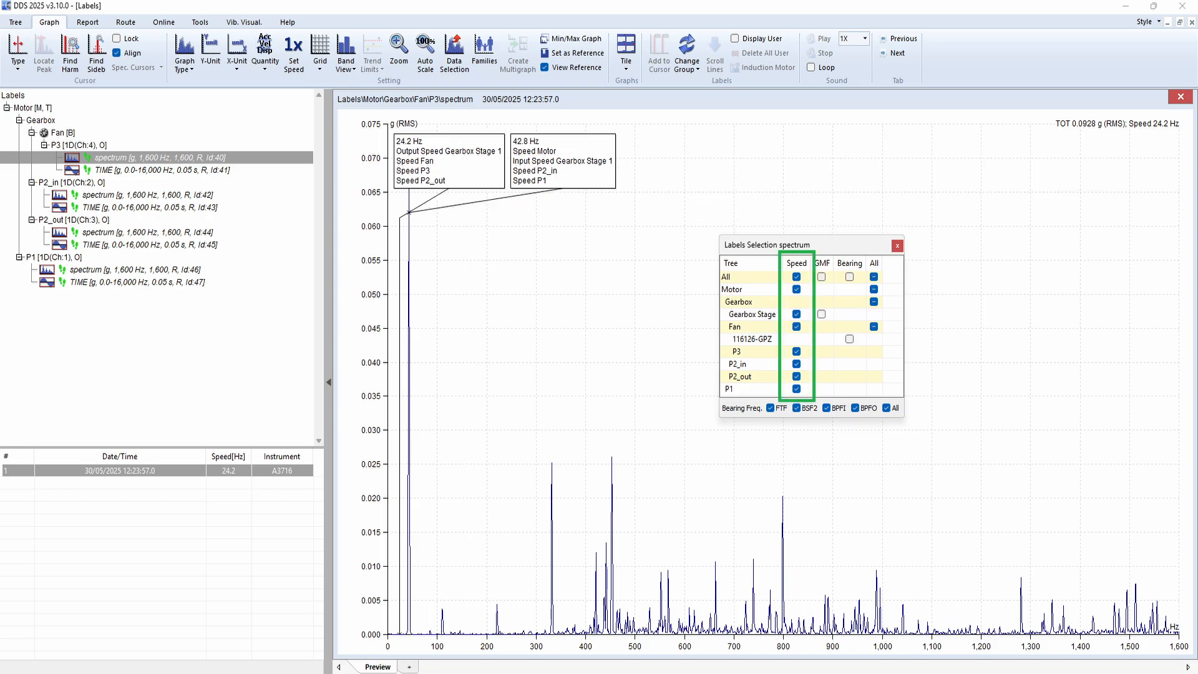
# Close the Labels Selection dialog and return to the machine tree
pyautogui.click(822, 277)
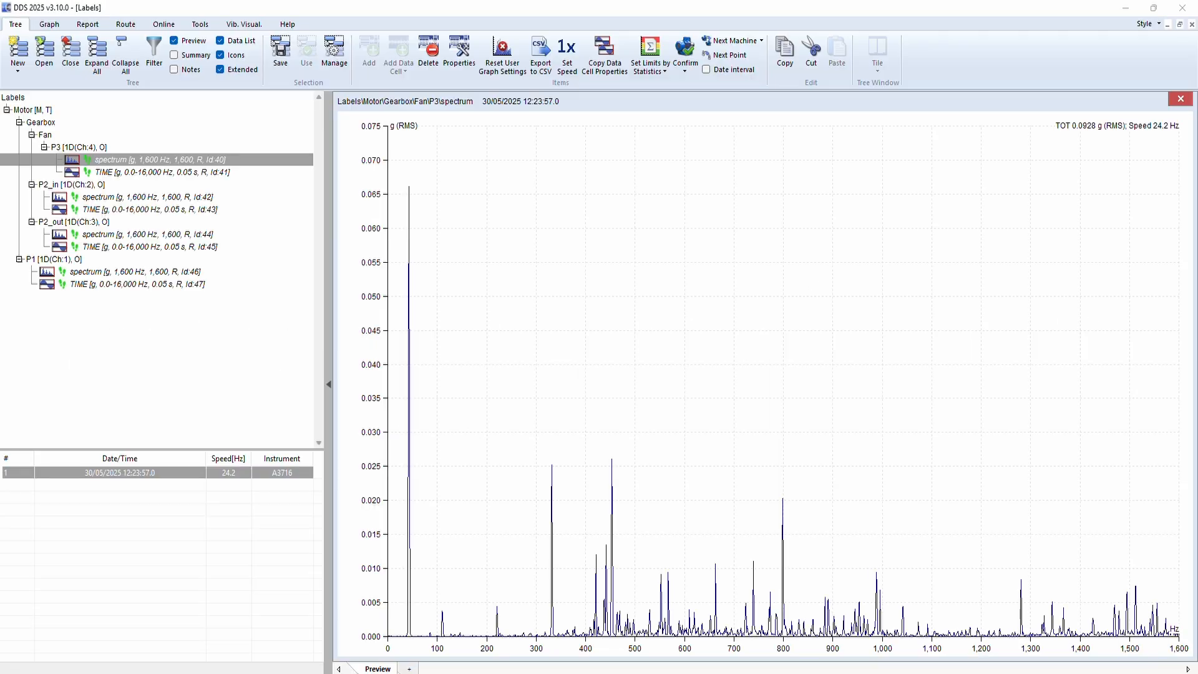
pyautogui.moveTo(228, 338)
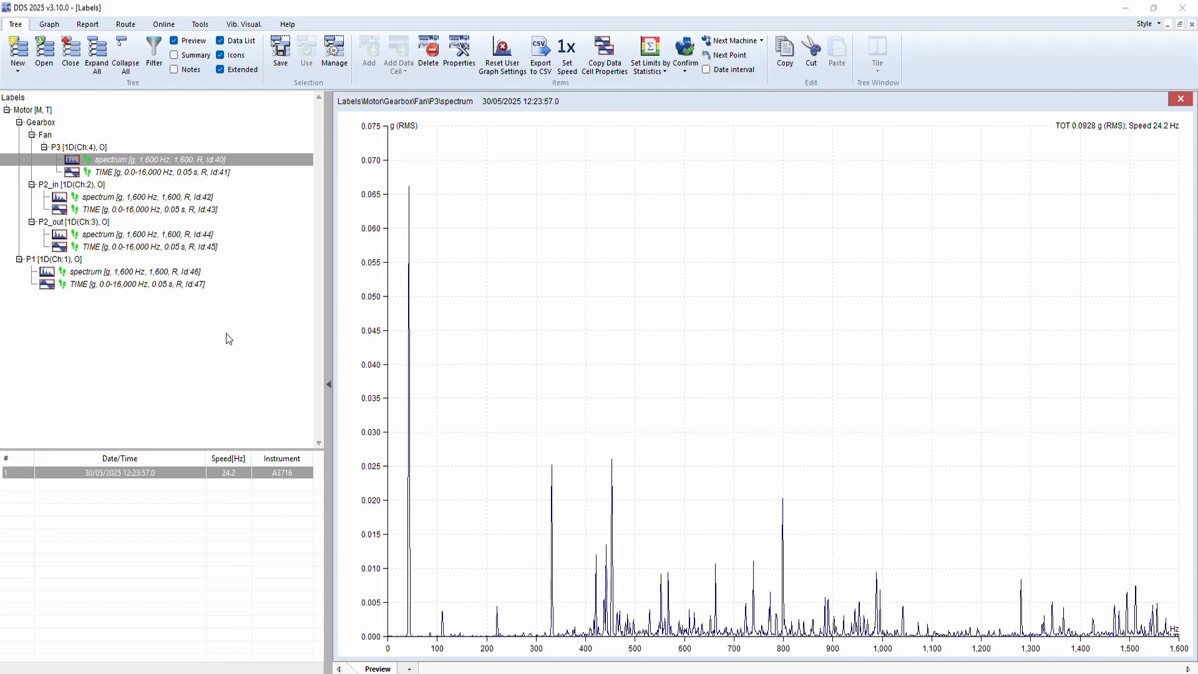
# Show P1's graphs and review its Speed properties: gear ratio 1, location General
pyautogui.click(53, 259)
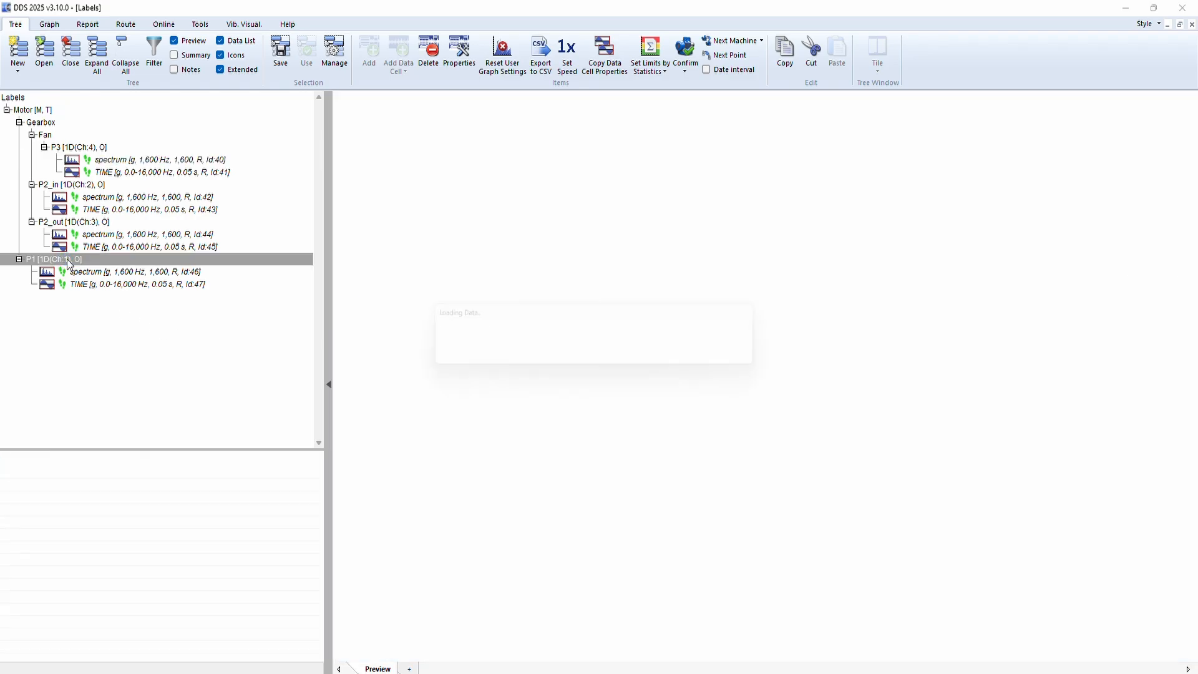
pyautogui.doubleClick(51, 259)
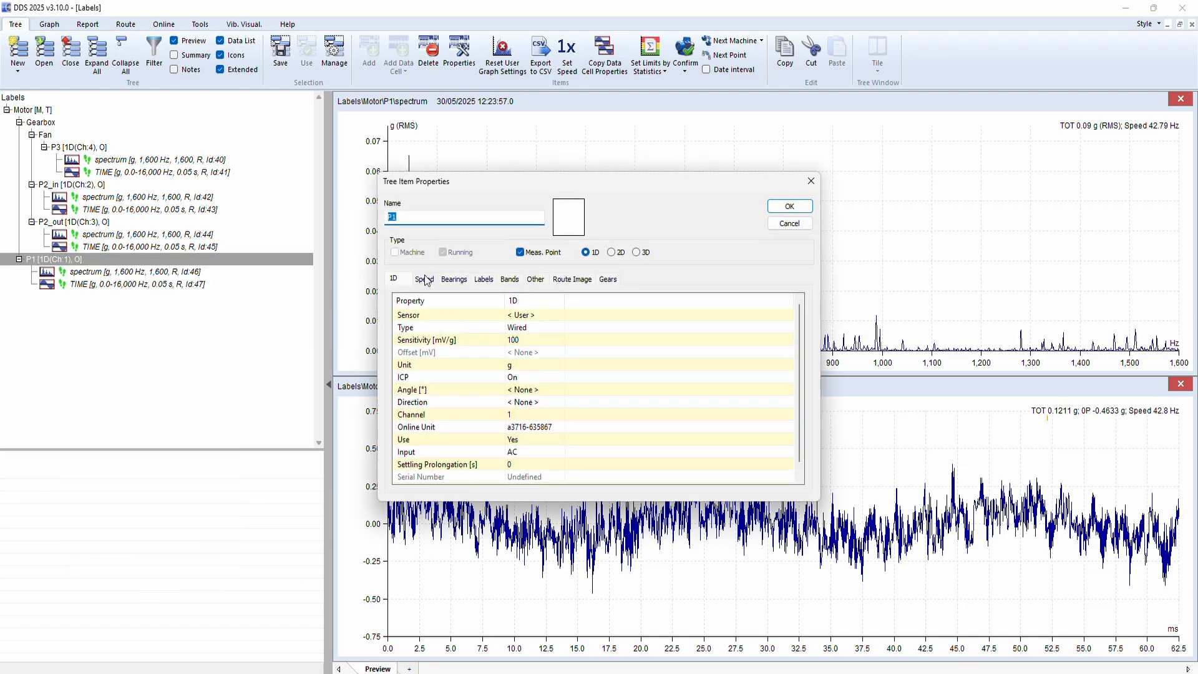
pyautogui.click(425, 279)
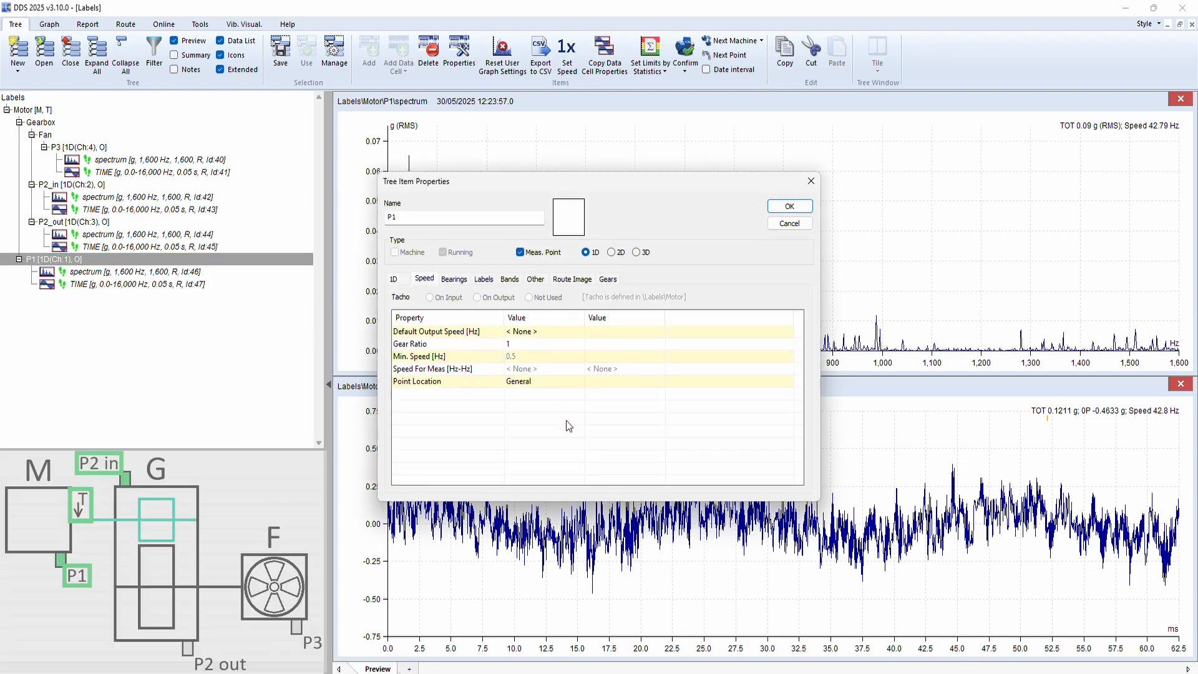
pyautogui.click(74, 184)
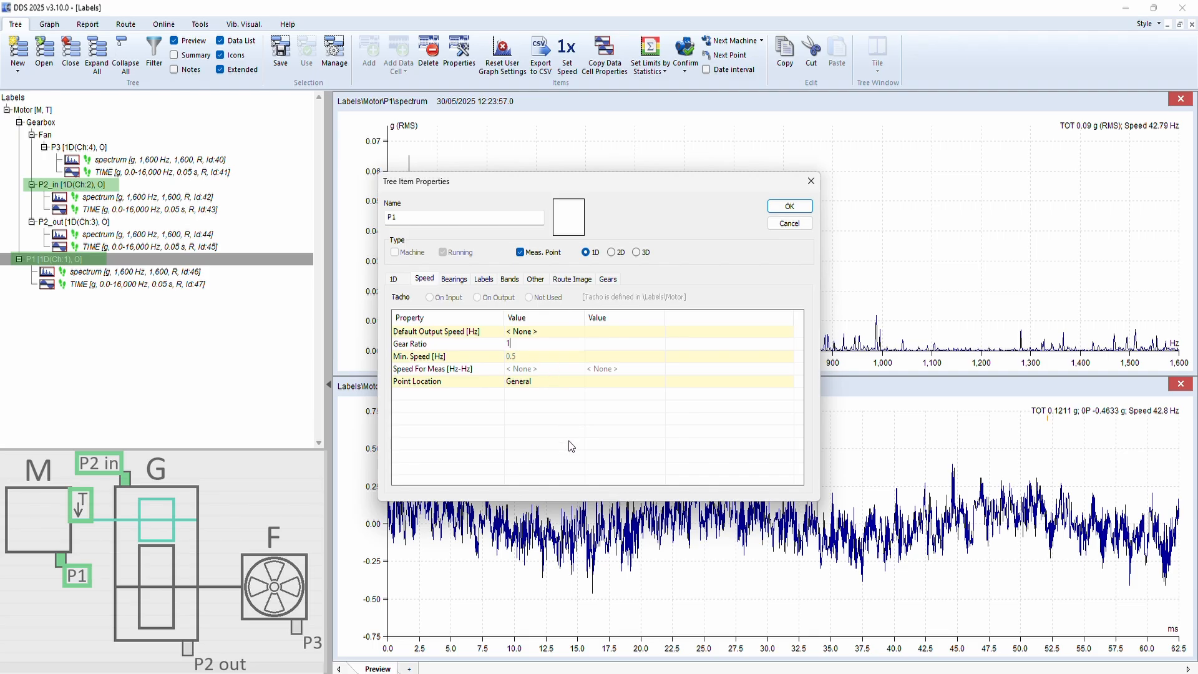
pyautogui.click(789, 205)
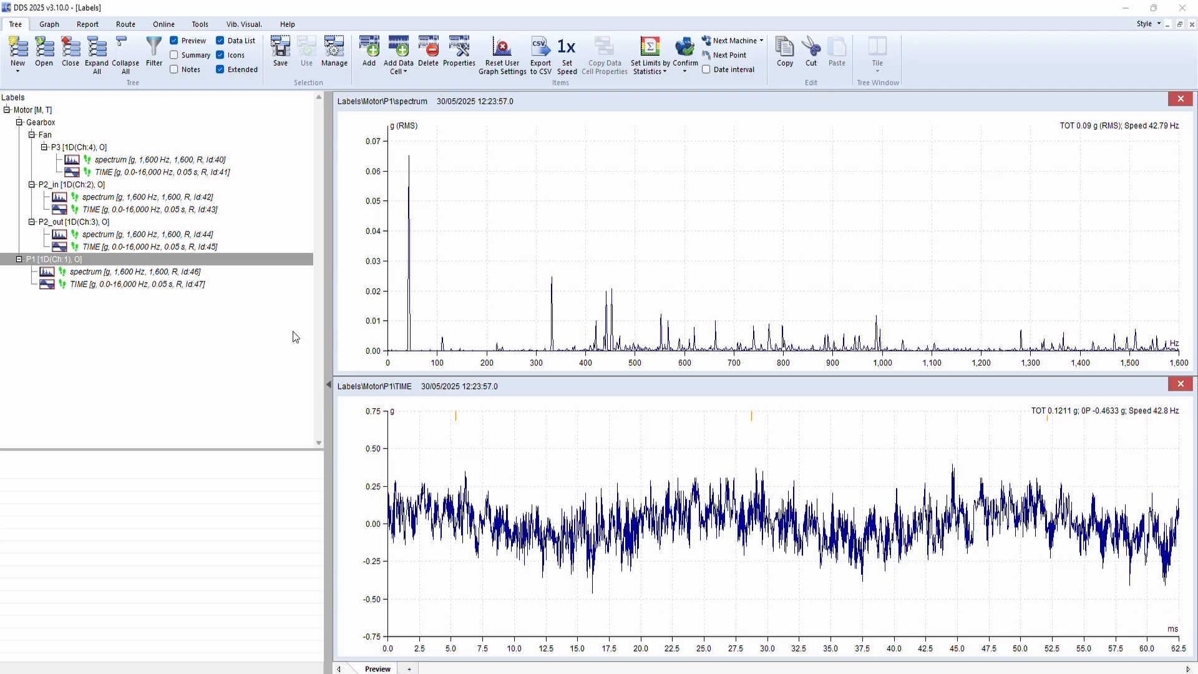
# Inspect P2_out's and the Gearbox's Speed properties, both showing gear ratio 0.565
pyautogui.rightClick(69, 222)
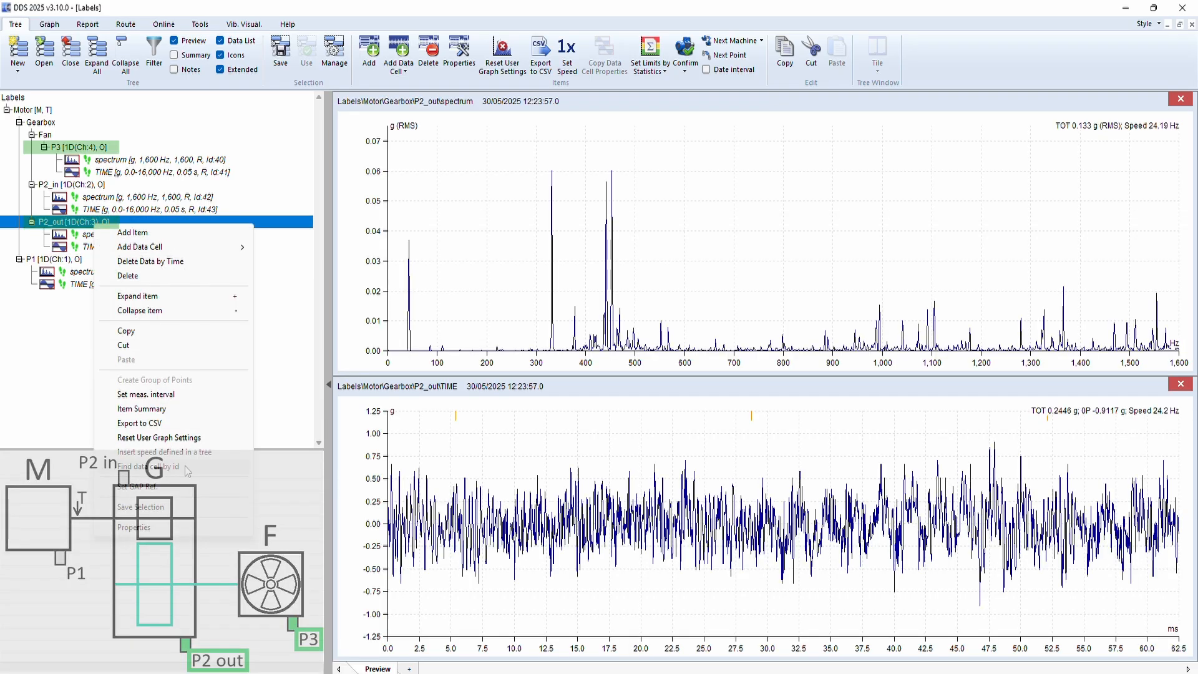
pyautogui.click(133, 527)
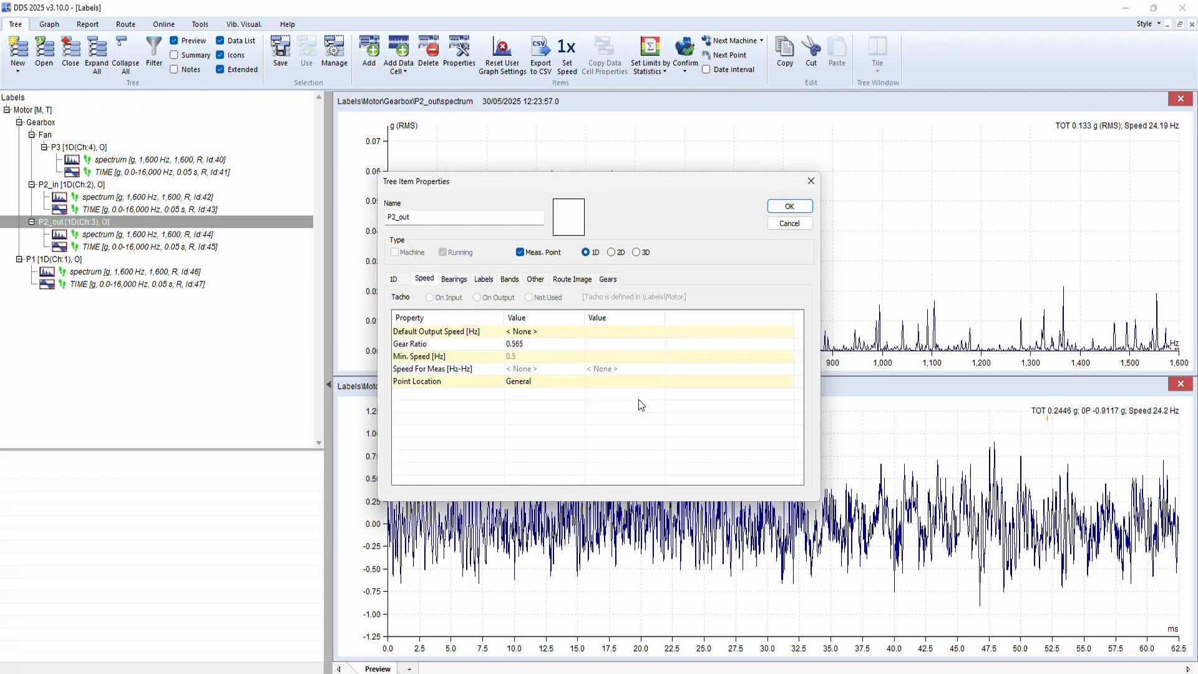
pyautogui.click(518, 381)
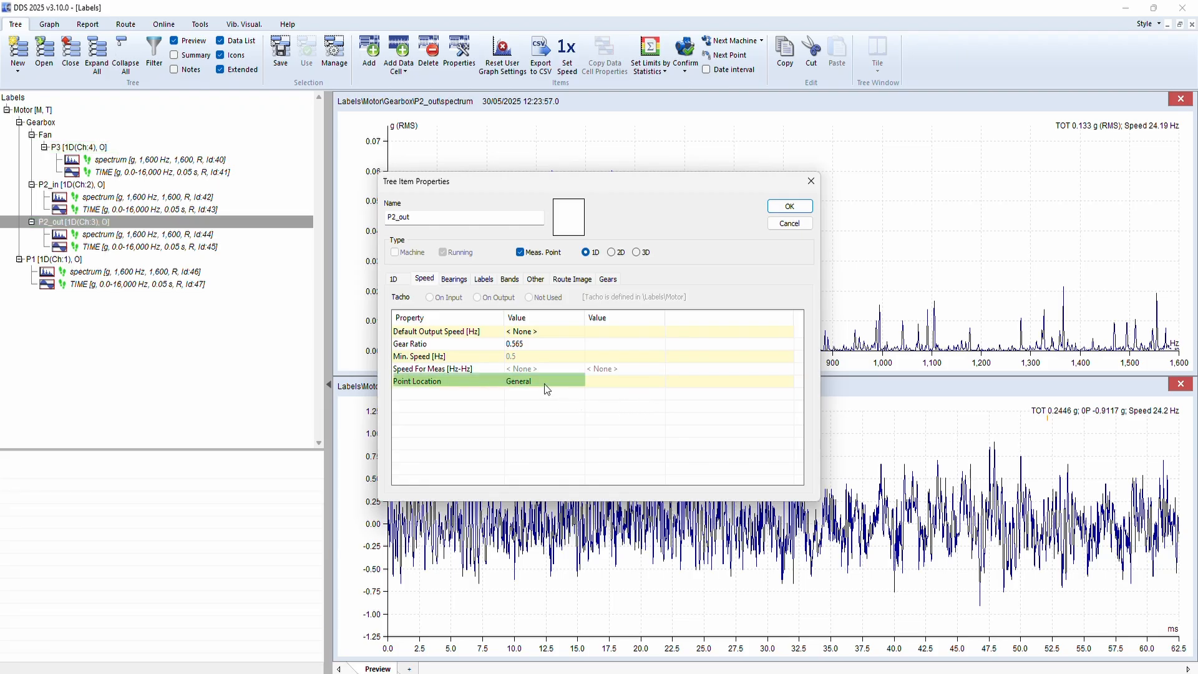
pyautogui.moveTo(719, 414)
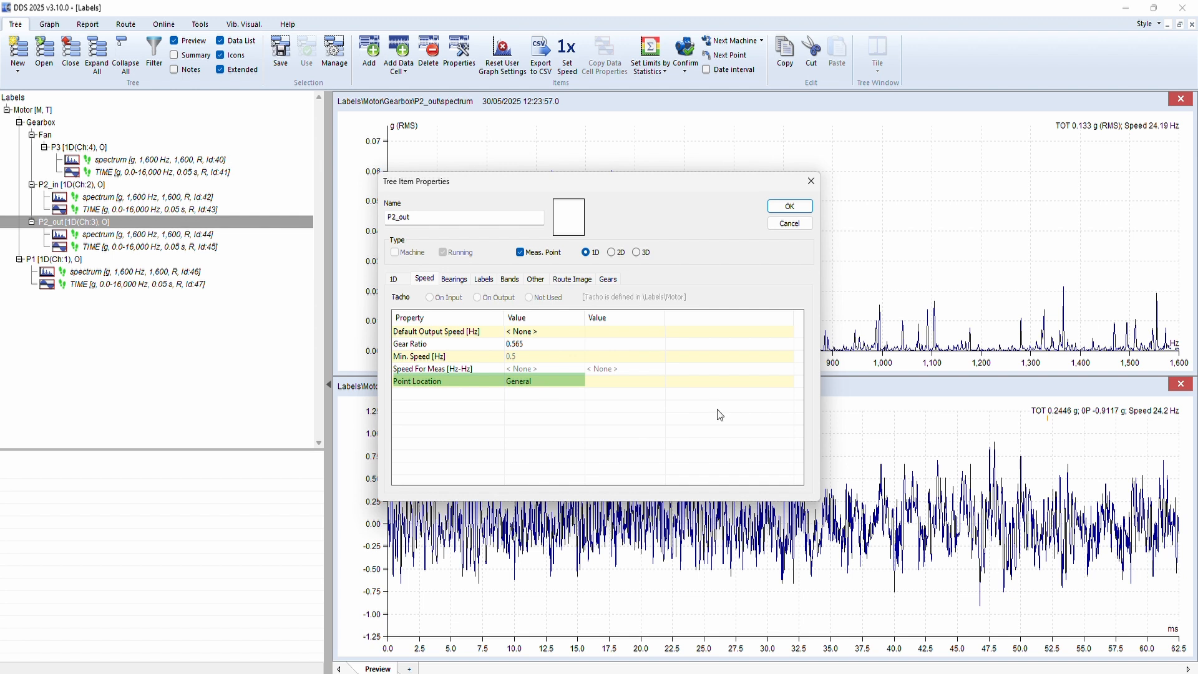
pyautogui.click(790, 206)
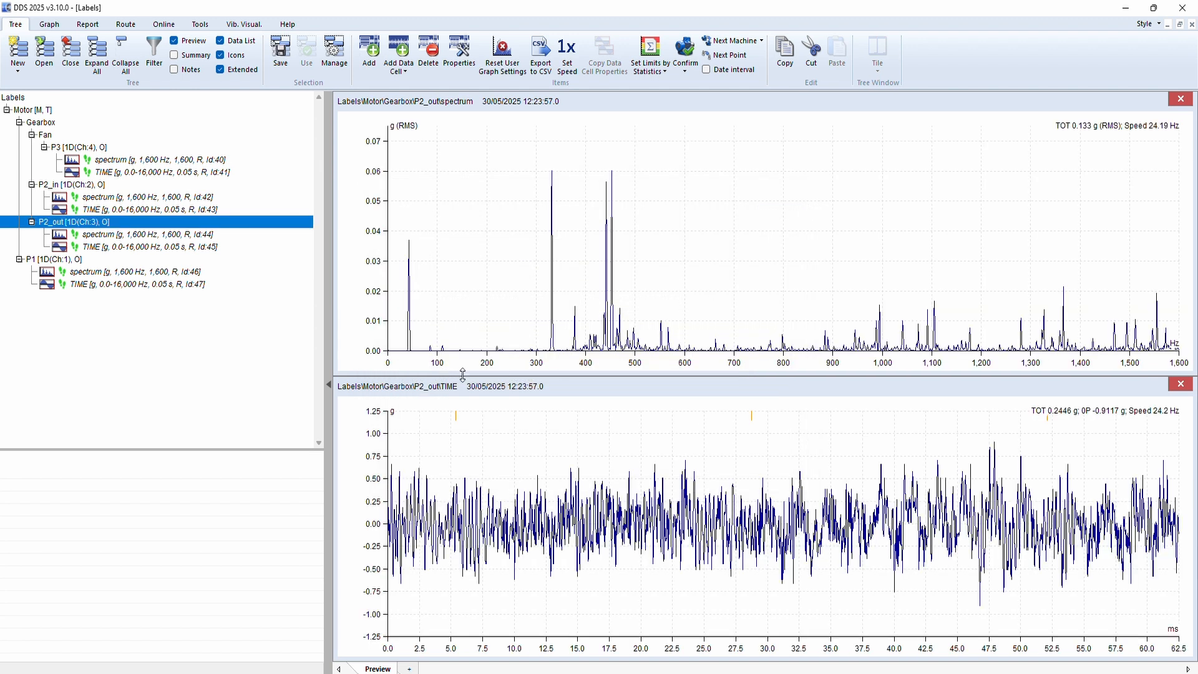
pyautogui.moveTo(237, 367)
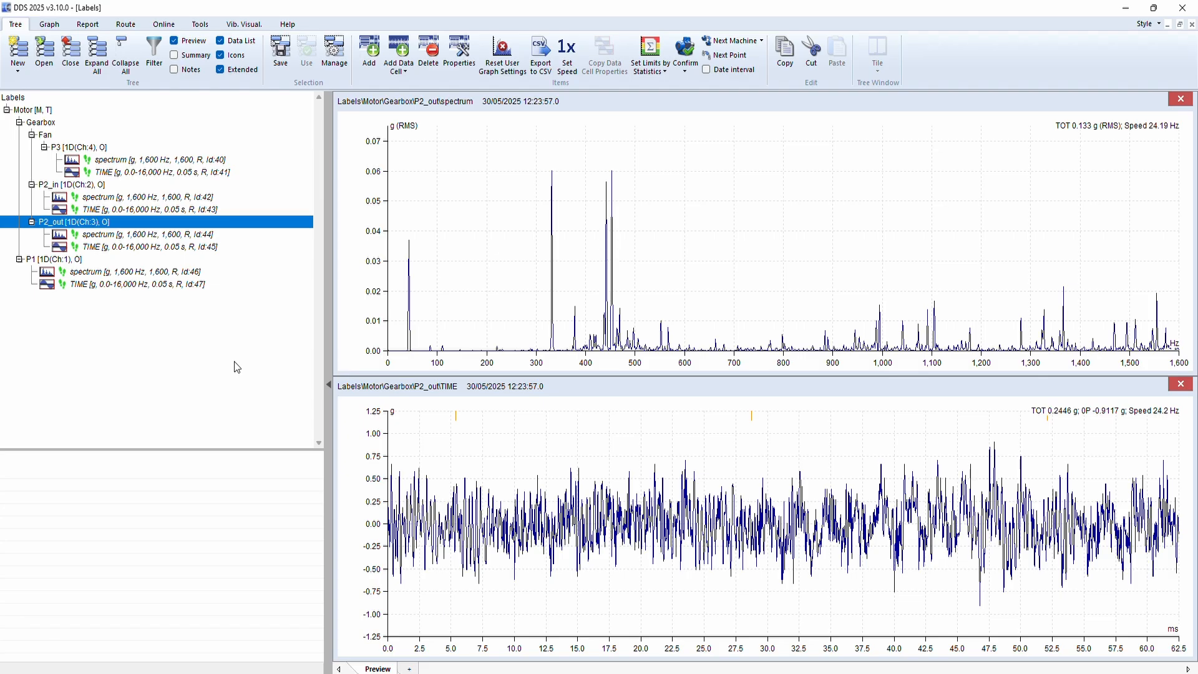
pyautogui.moveTo(43, 150)
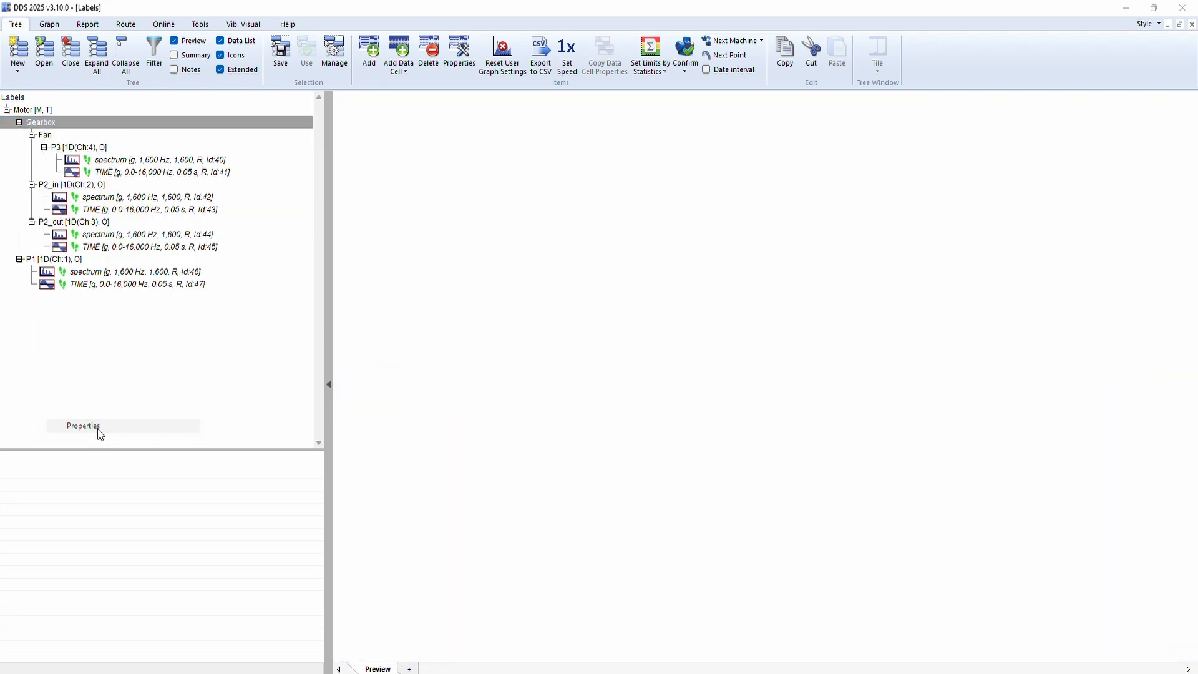
pyautogui.click(82, 425)
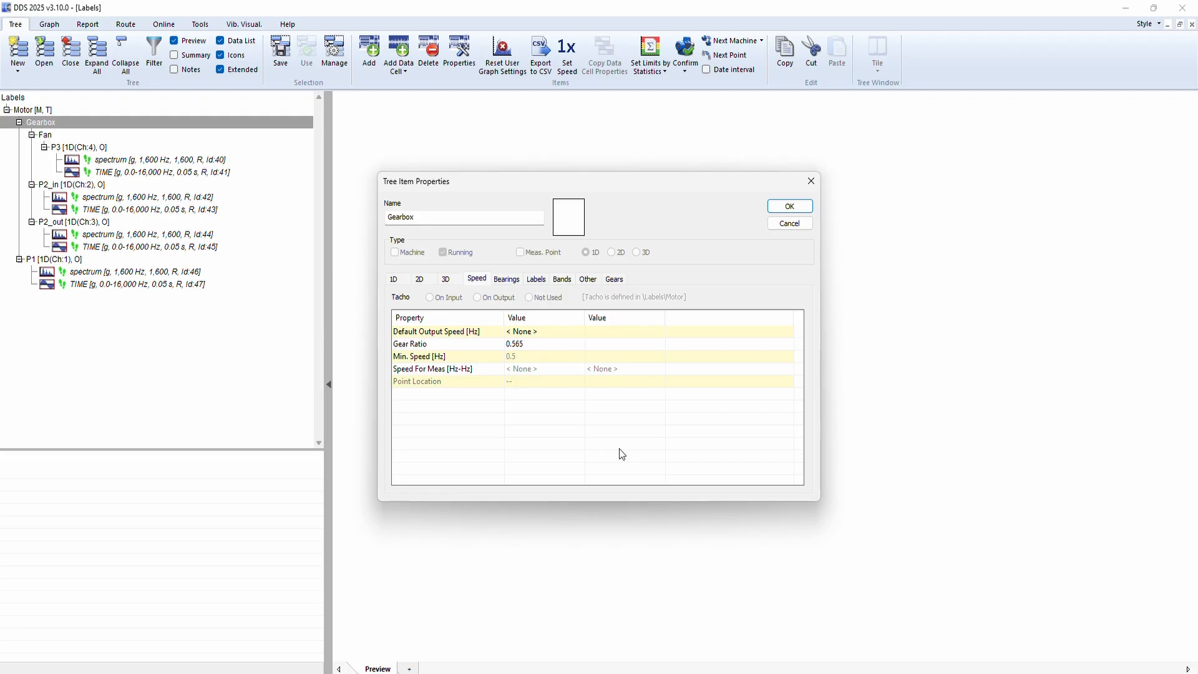
pyautogui.click(789, 206)
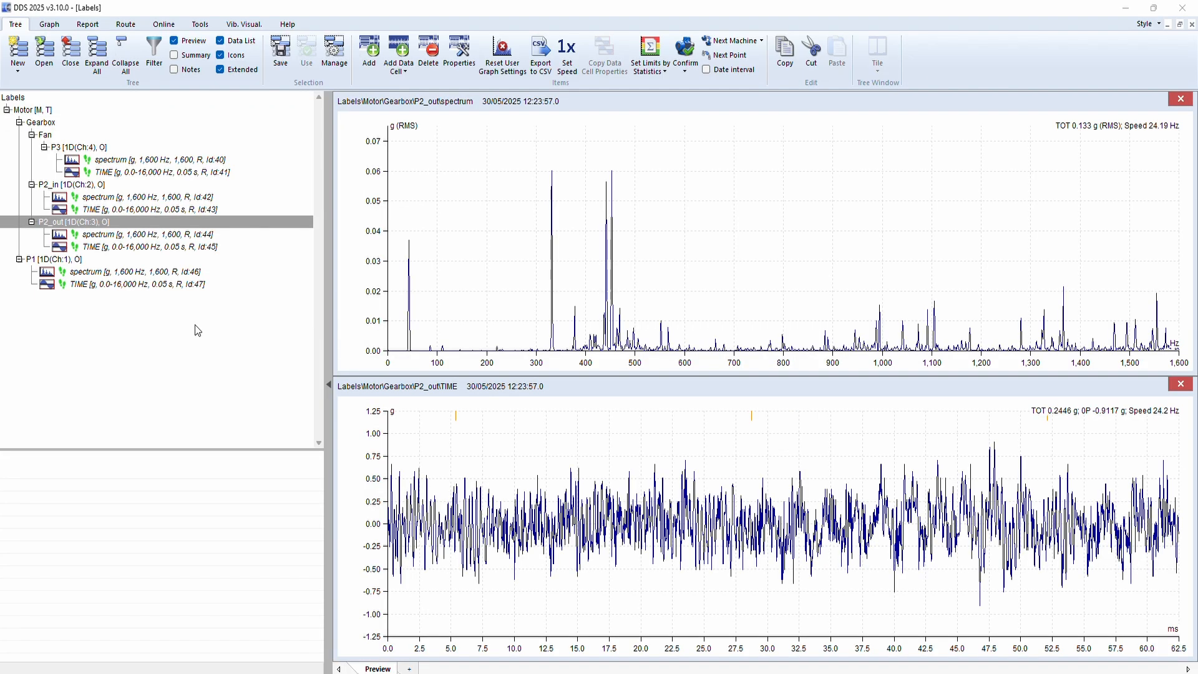
pyautogui.moveTo(192, 332)
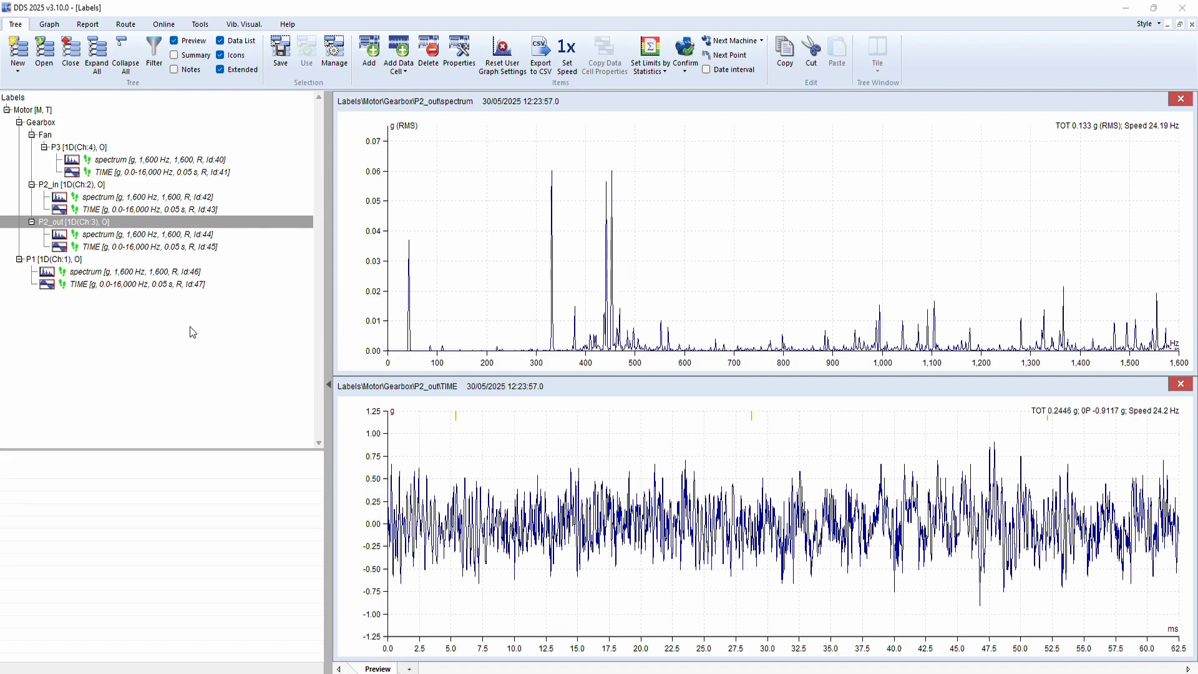
# Set P2_in's Point Location to Input on its Speed tab and confirm
pyautogui.click(72, 184)
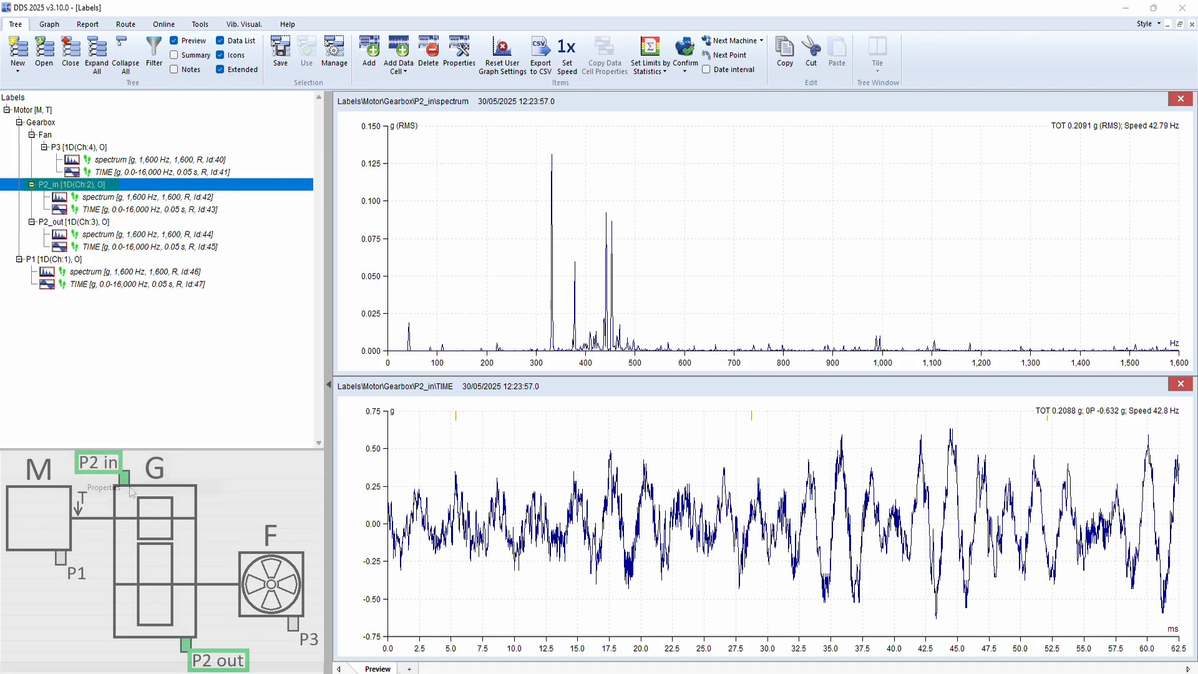
pyautogui.click(460, 50)
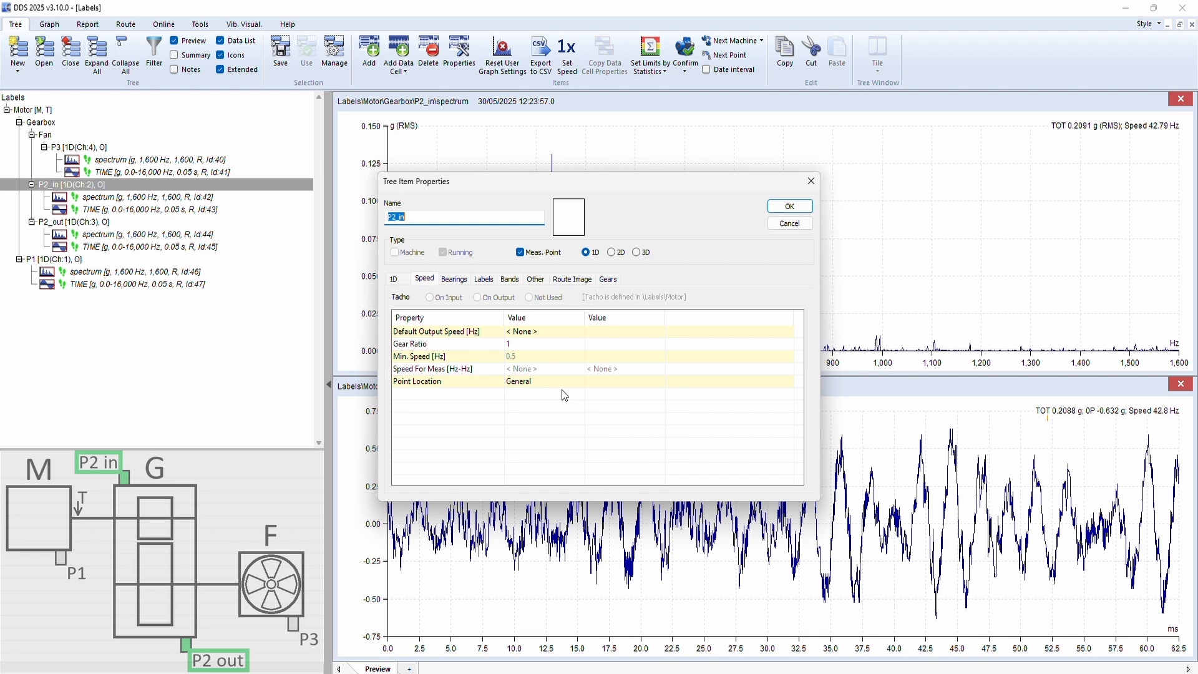
pyautogui.click(579, 382)
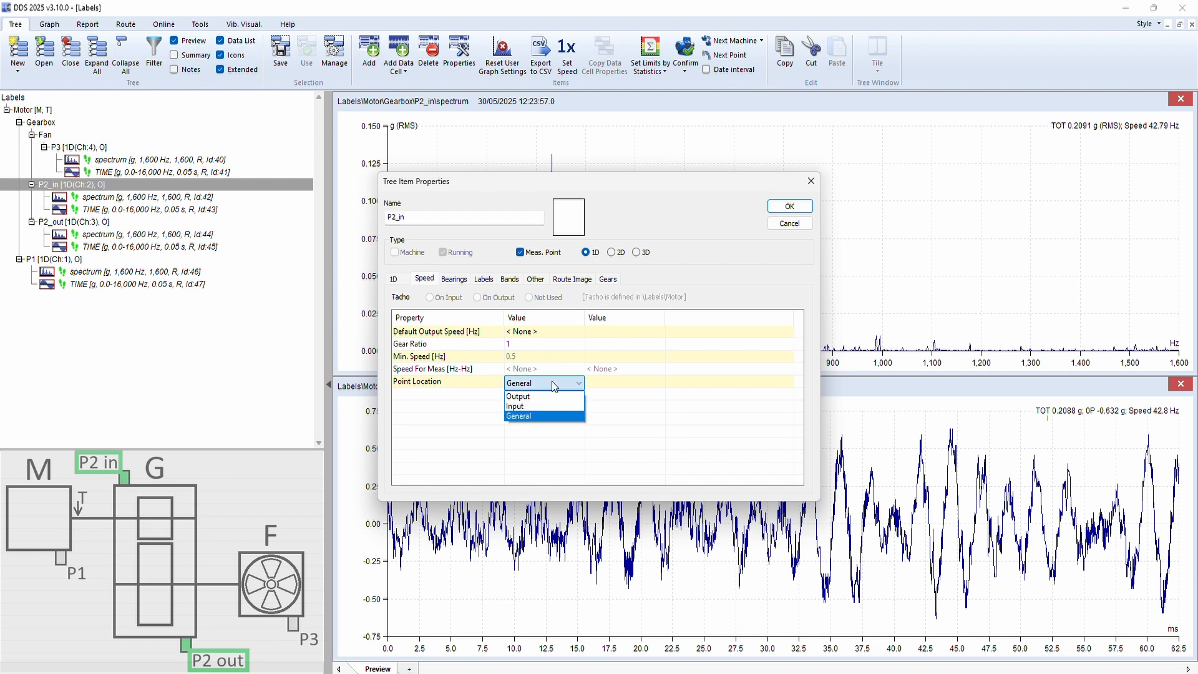
pyautogui.click(515, 406)
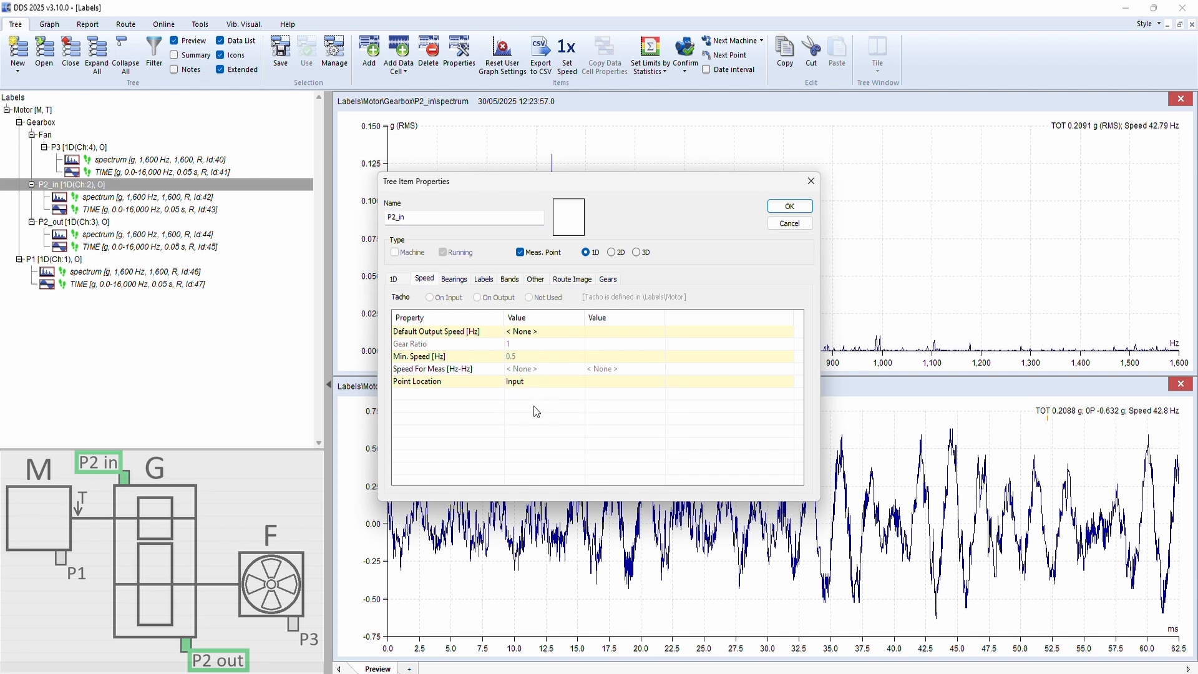
pyautogui.click(576, 383)
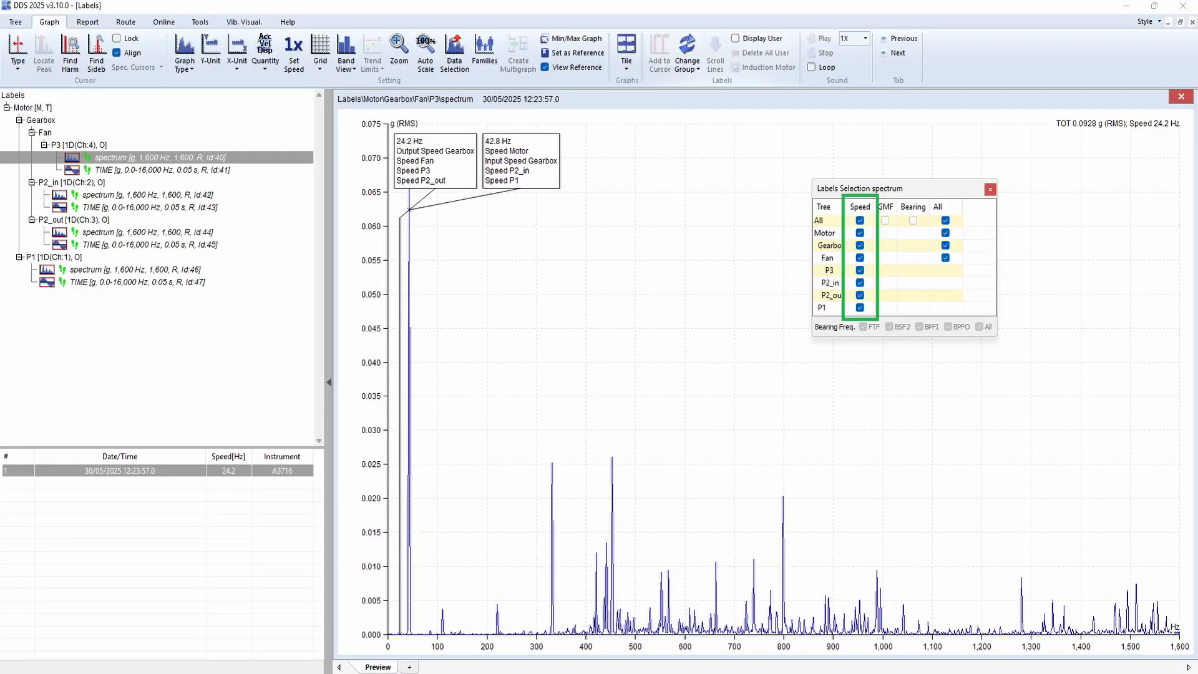
# Open Labels Selection for the Fan P3 spectrum, with only Speed checked
pyautogui.click(859, 221)
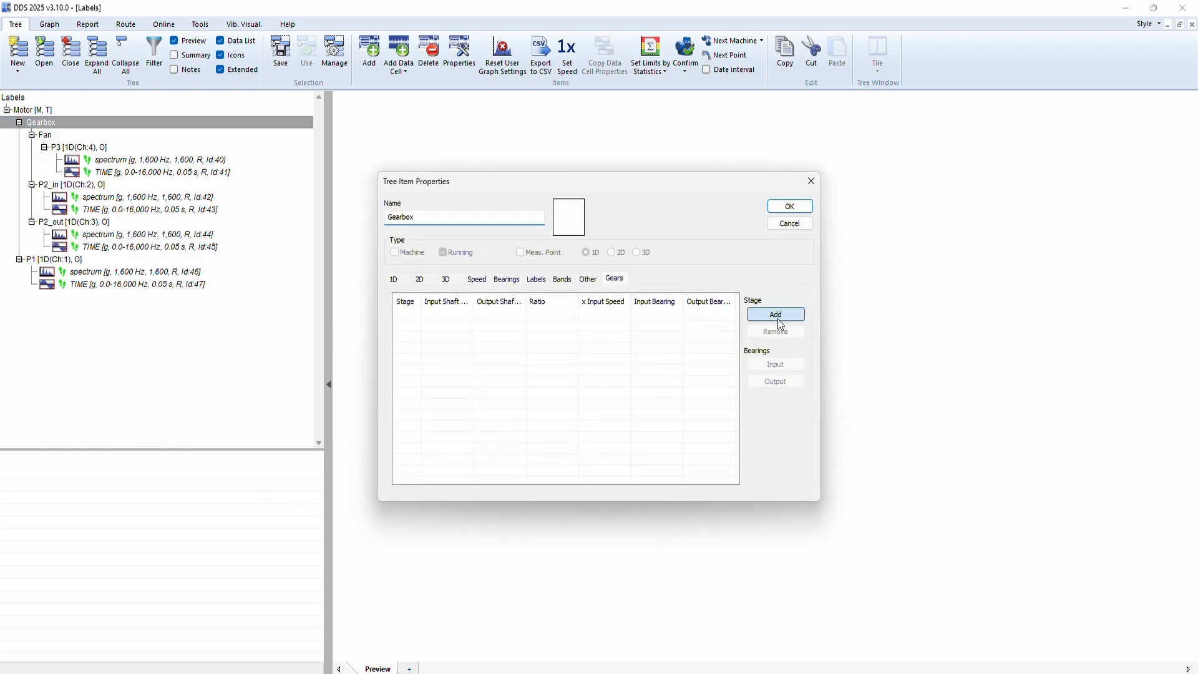
# Add a Gearbox stage with shafts 13 and 23 (ratio 0.565) and save
pyautogui.click(774, 314)
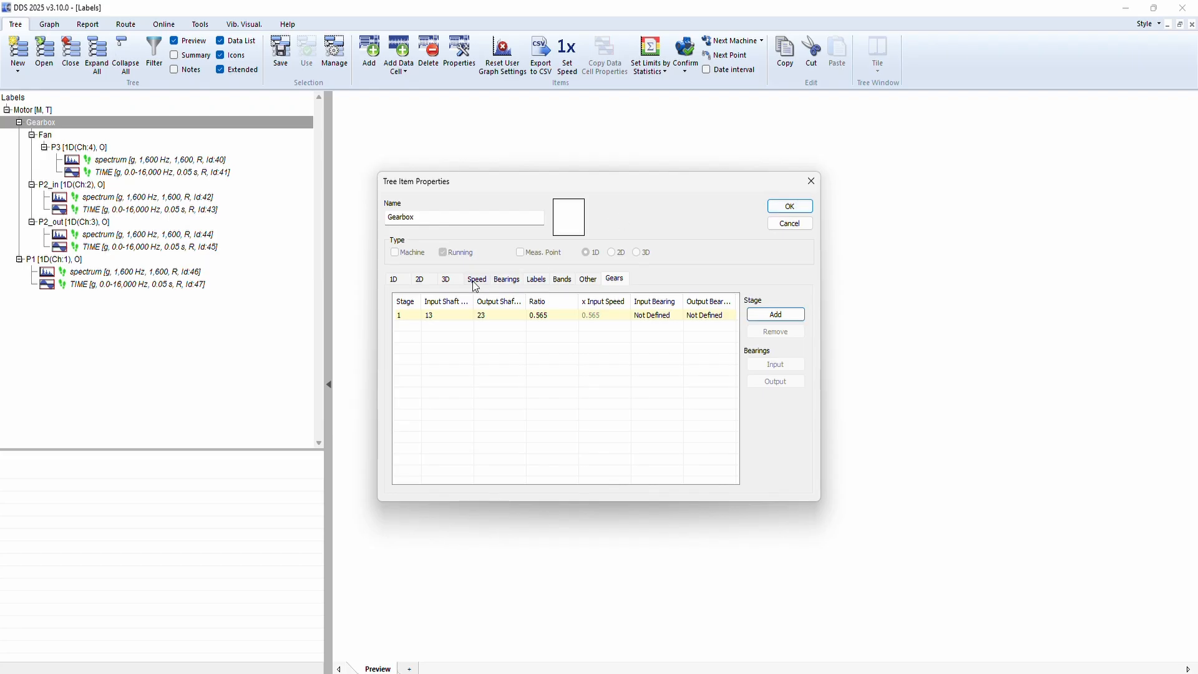
pyautogui.click(477, 279)
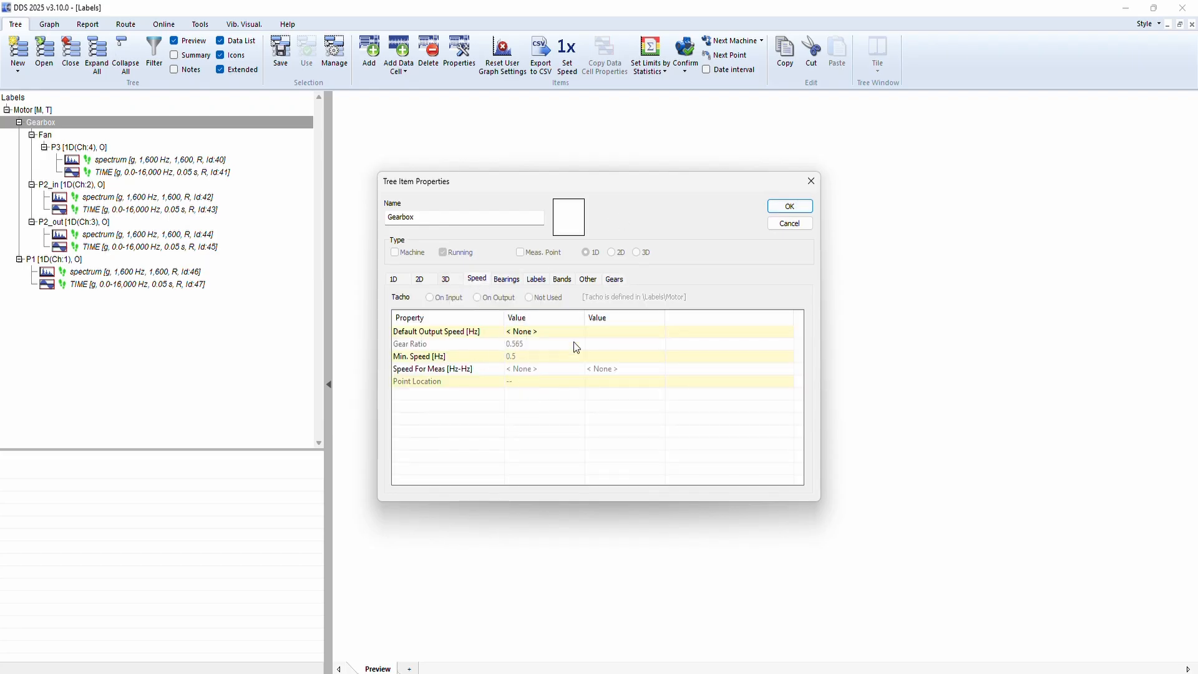
pyautogui.click(614, 279)
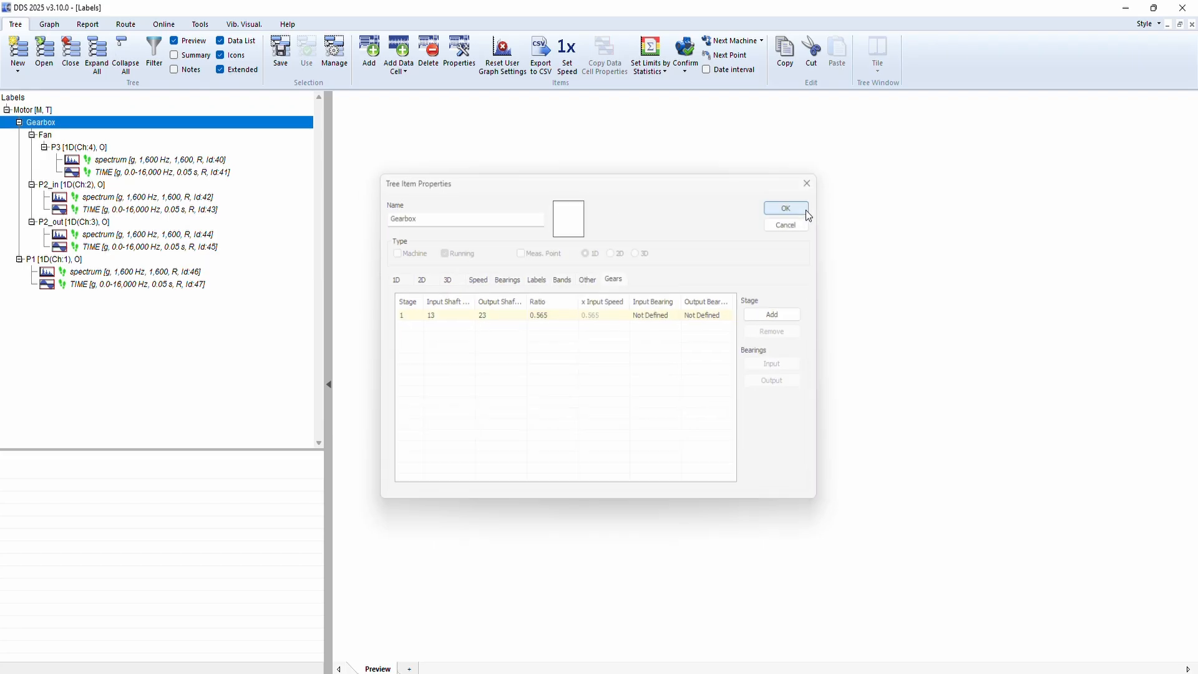
pyautogui.click(786, 208)
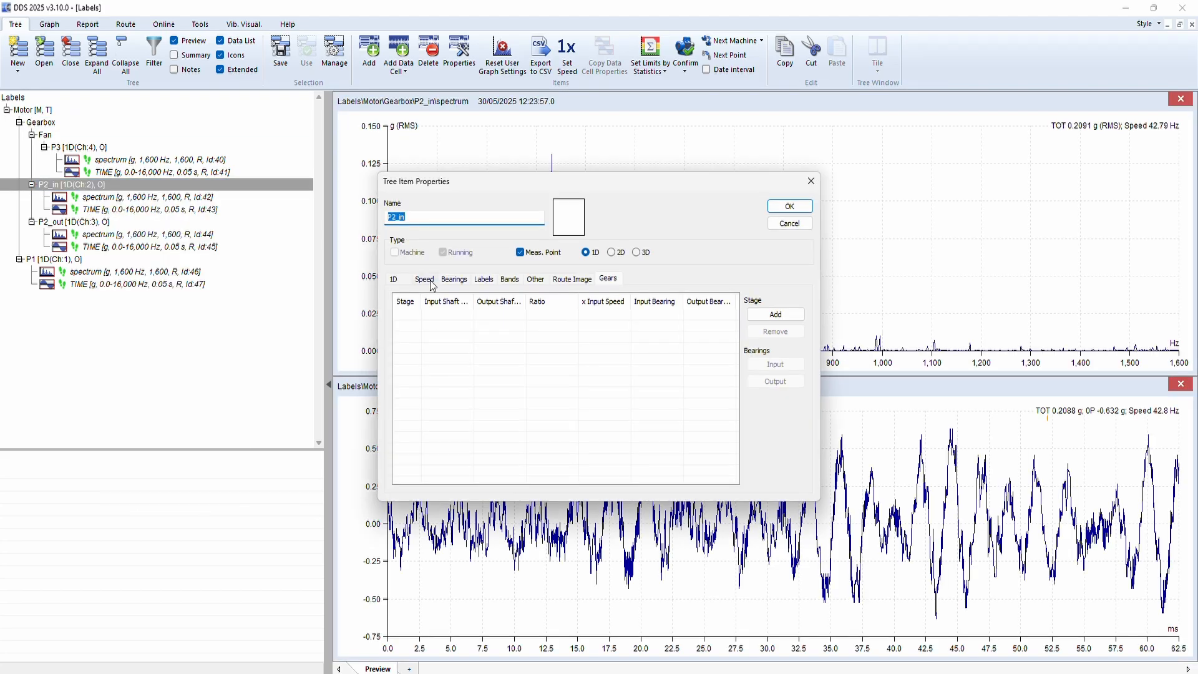
# Open P2_in's Speed tab and Point Location list showing Stage 1 Input selected
pyautogui.click(425, 279)
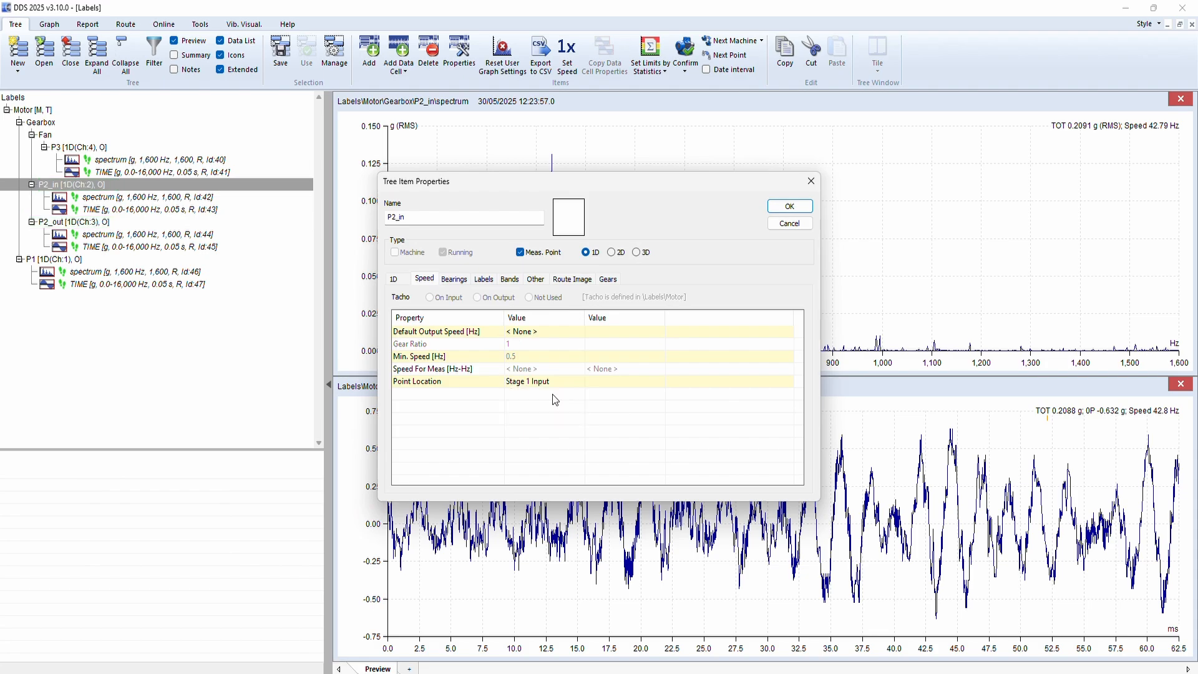
pyautogui.moveTo(558, 384)
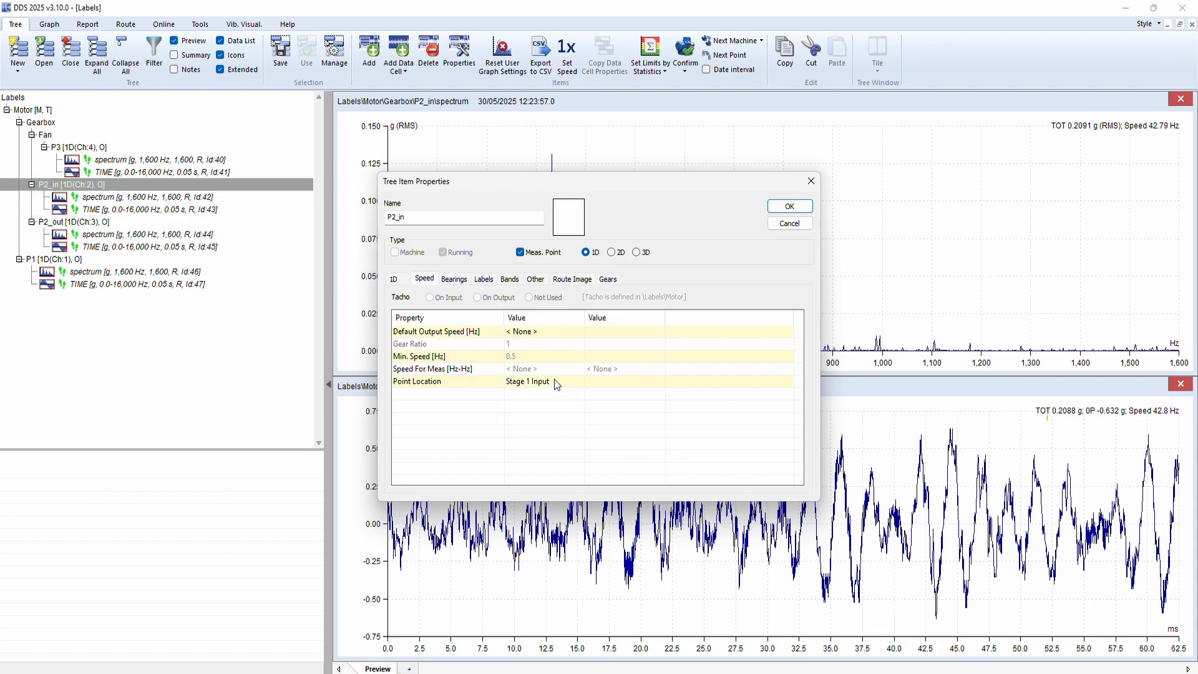
pyautogui.click(43, 122)
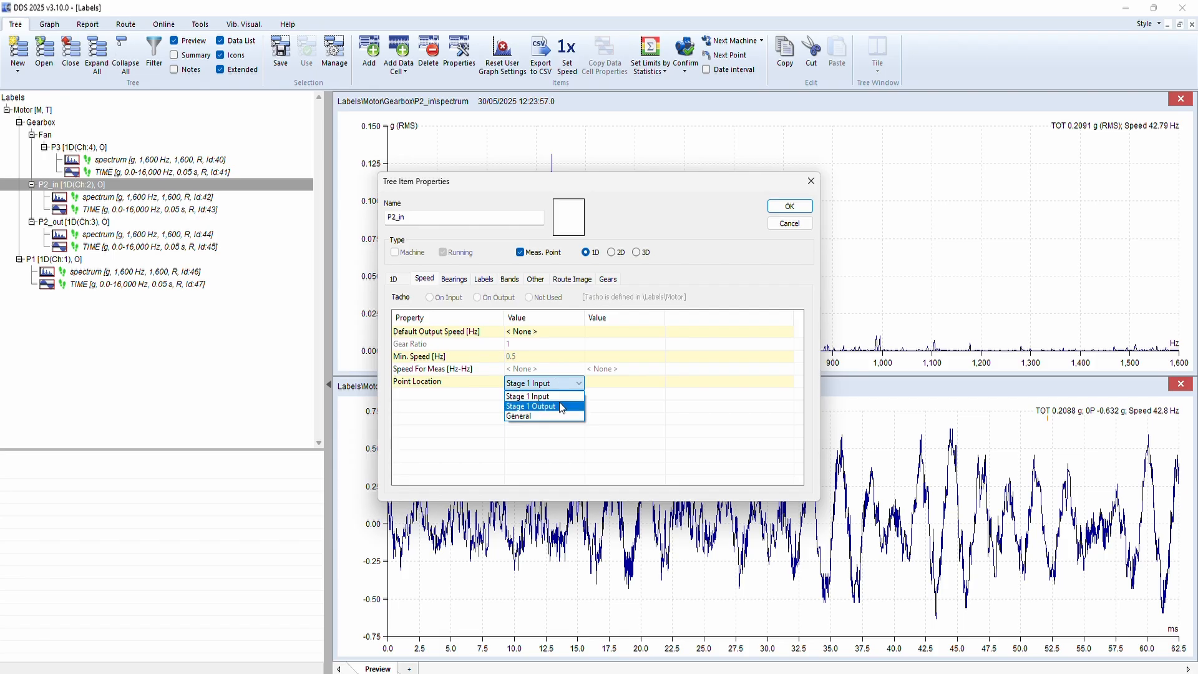
pyautogui.moveTo(837, 449)
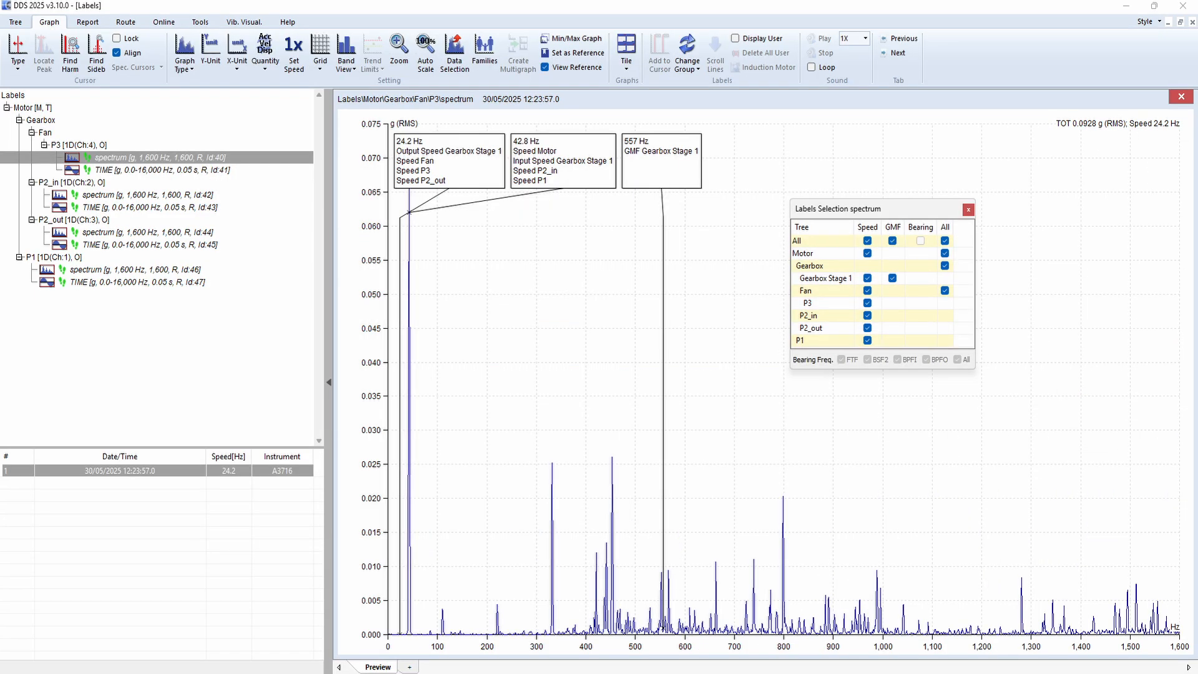
# Tick the Gearbox Stage 1 GMF label to show the 557 Hz mesh frequency
pyautogui.click(892, 277)
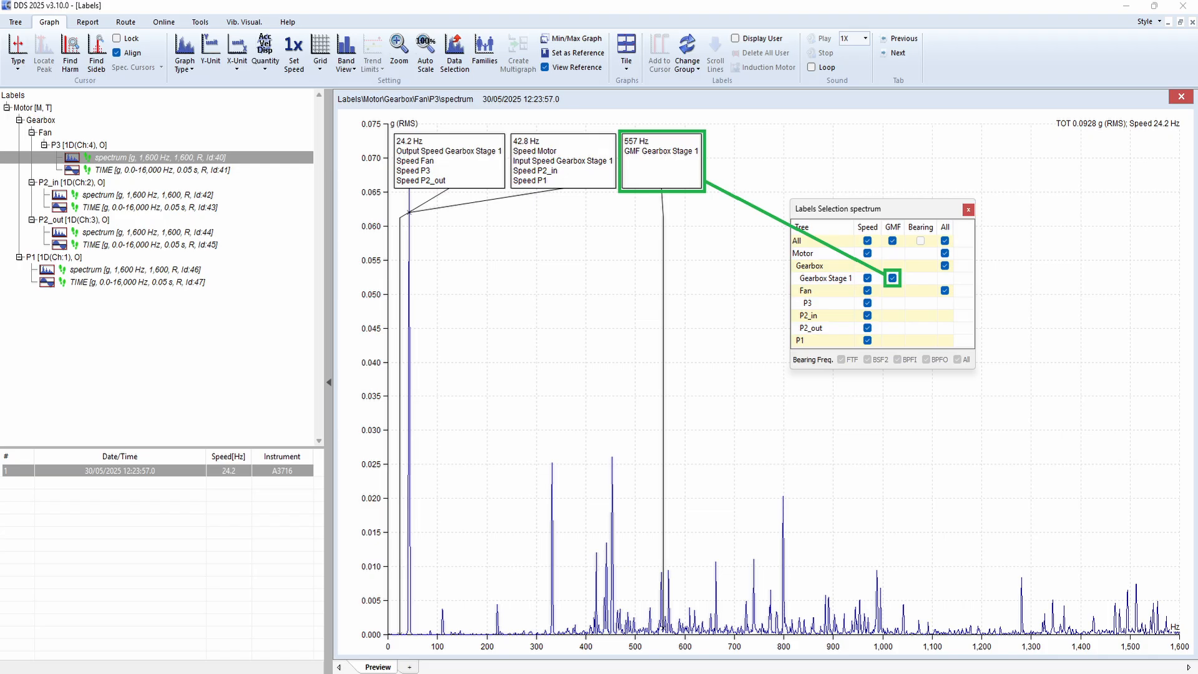
pyautogui.click(893, 278)
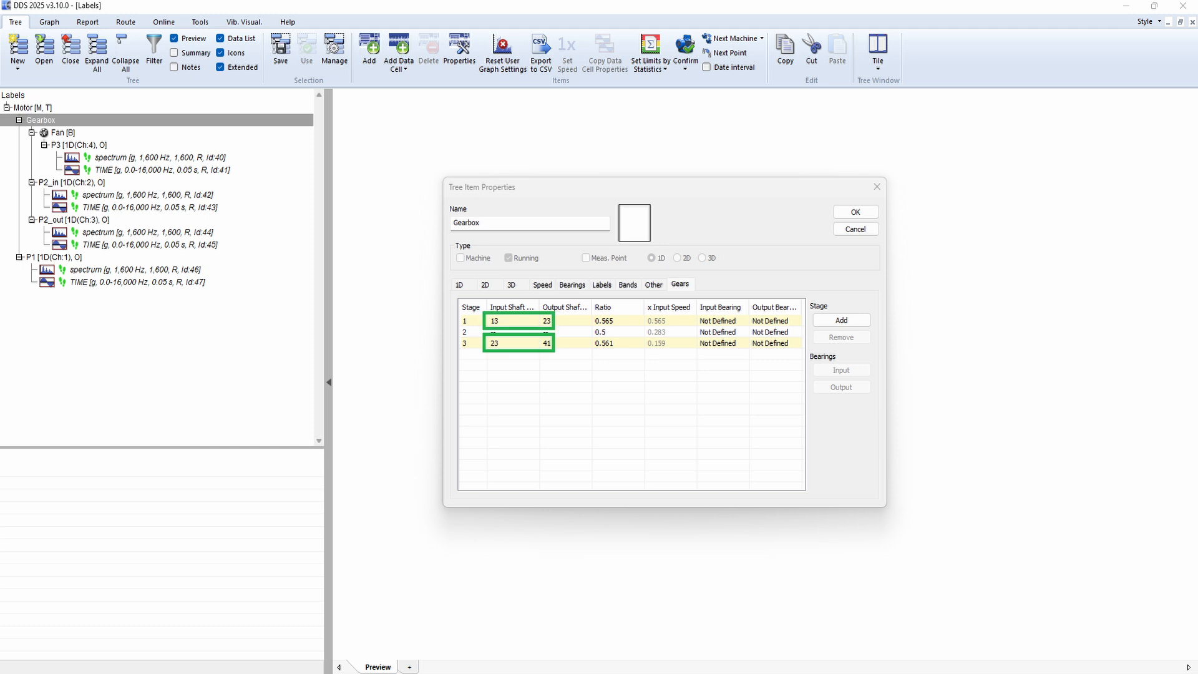
# View the Gearbox Gears tab listing three stages: ratios 0.565, 0.5 and 0.561
pyautogui.click(599, 331)
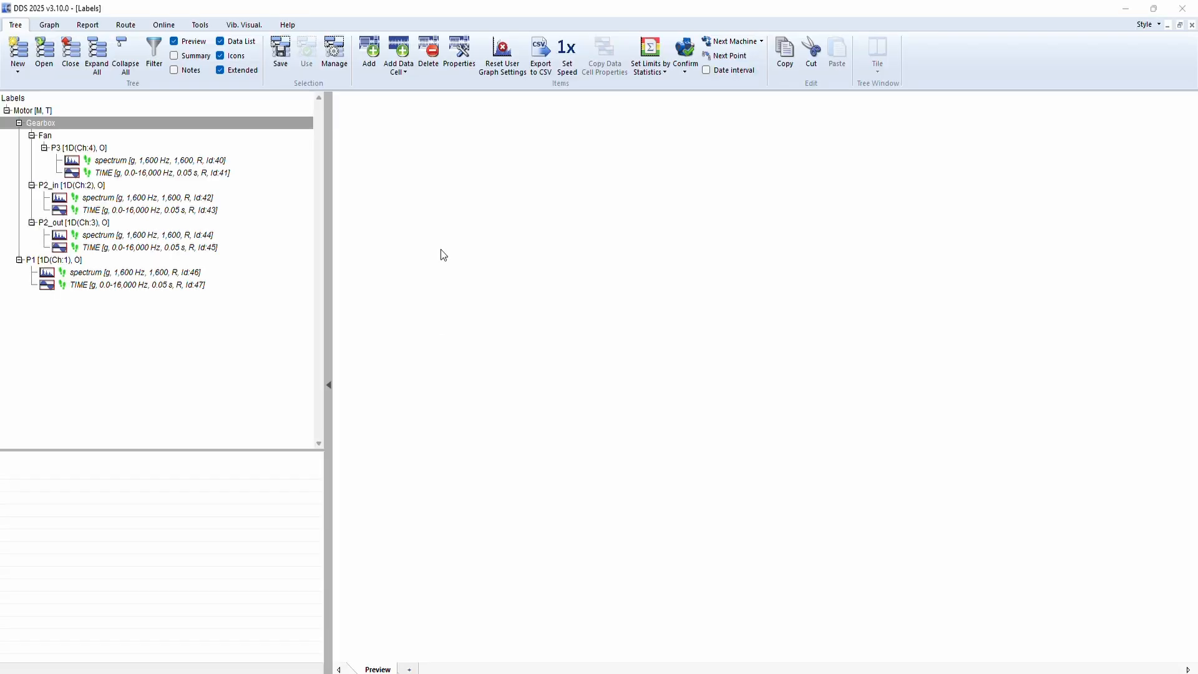
# Create a new user bearing from sizes: 7 rolling elements, ball diameter 11.5, pitch diameter 43.5
pyautogui.click(200, 24)
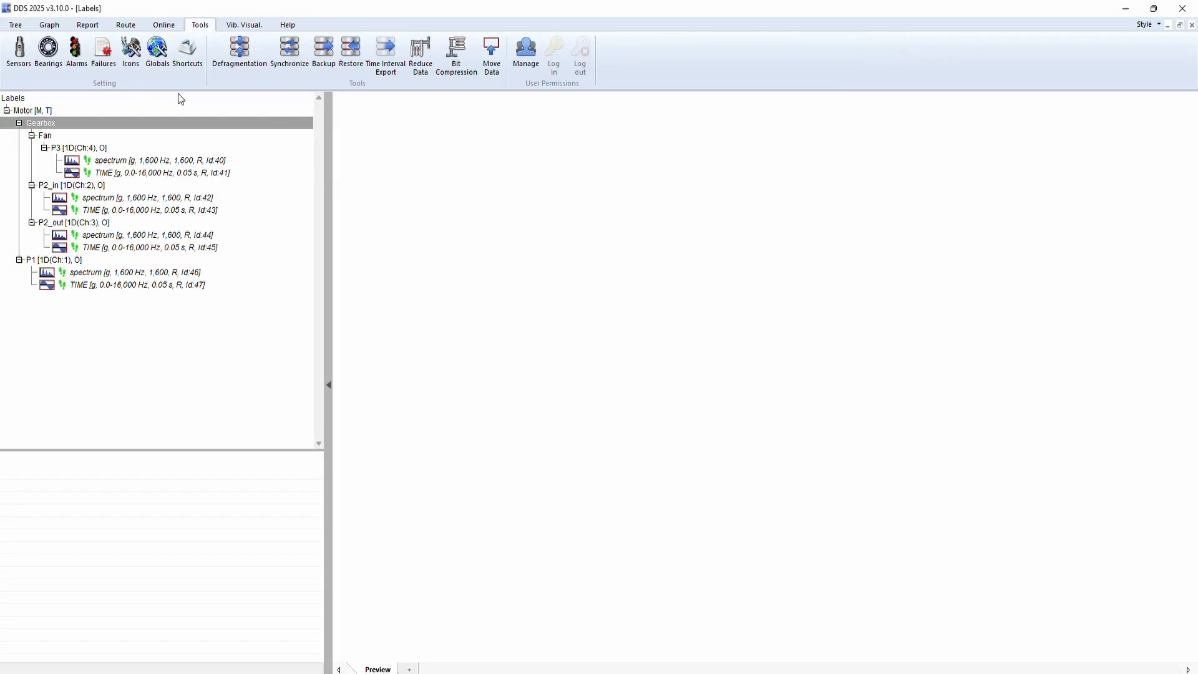
pyautogui.click(48, 52)
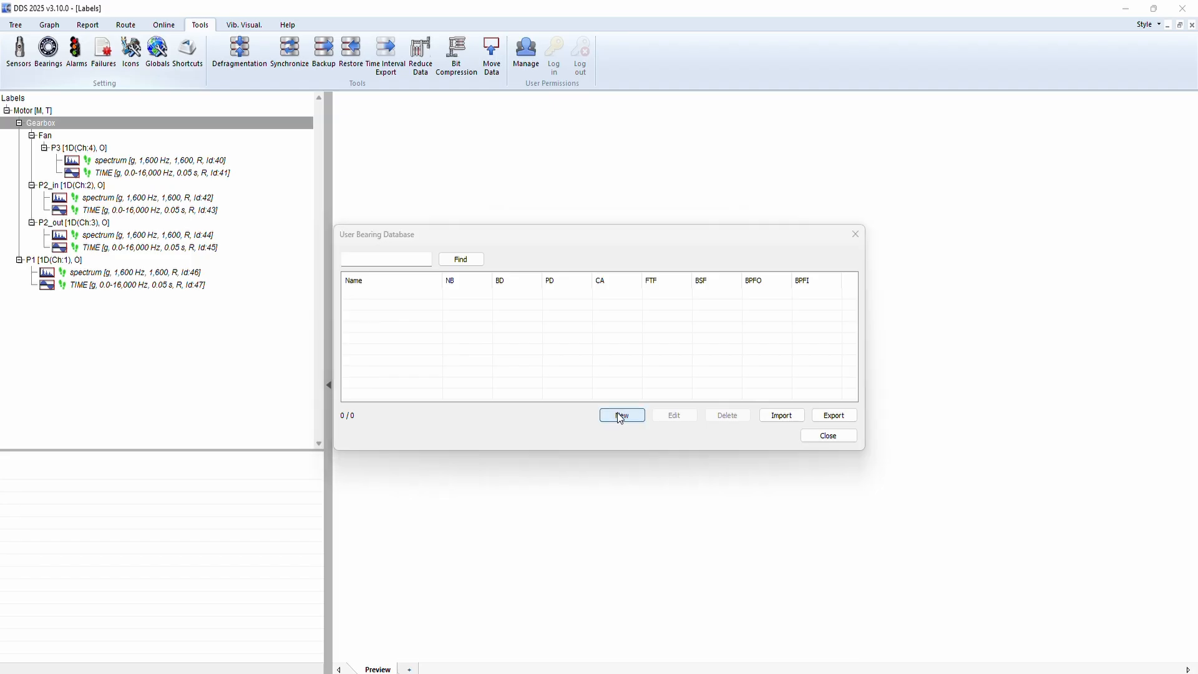
pyautogui.click(622, 415)
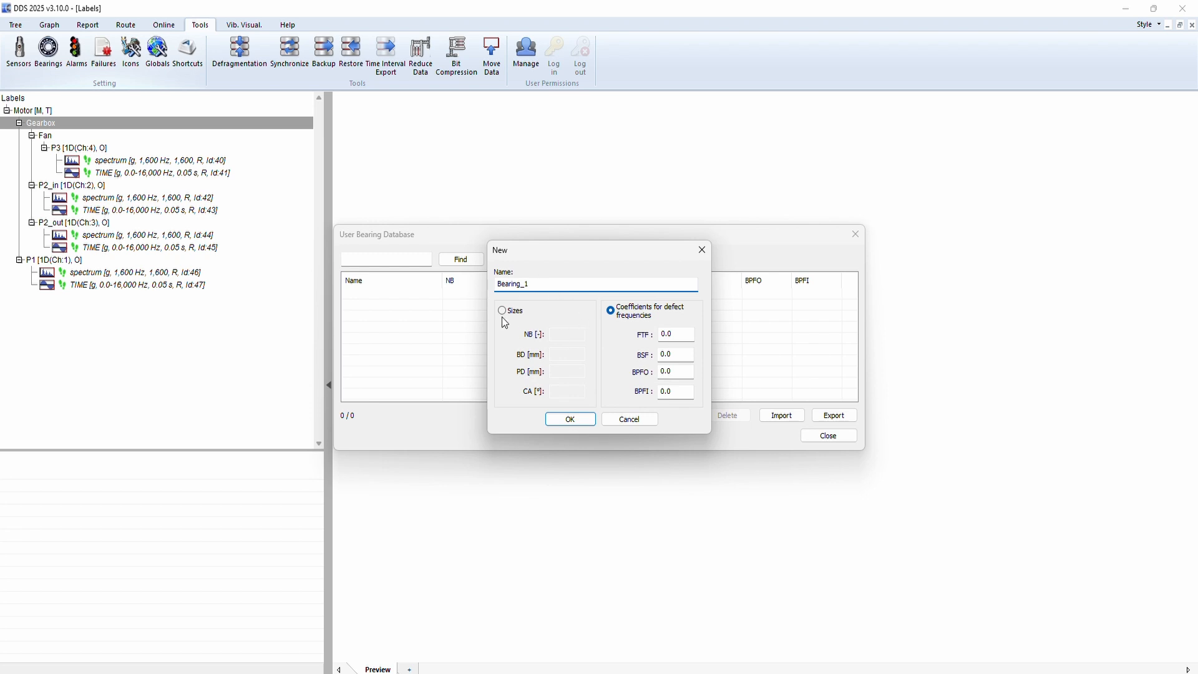
pyautogui.click(501, 310)
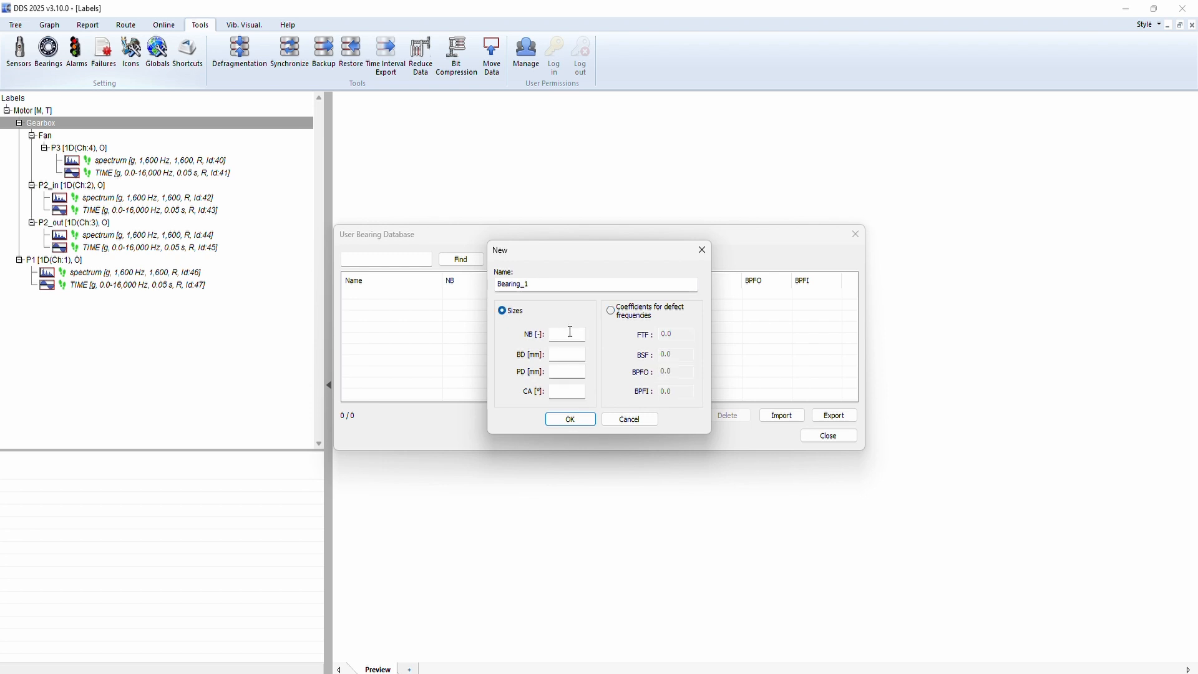
pyautogui.write('7')
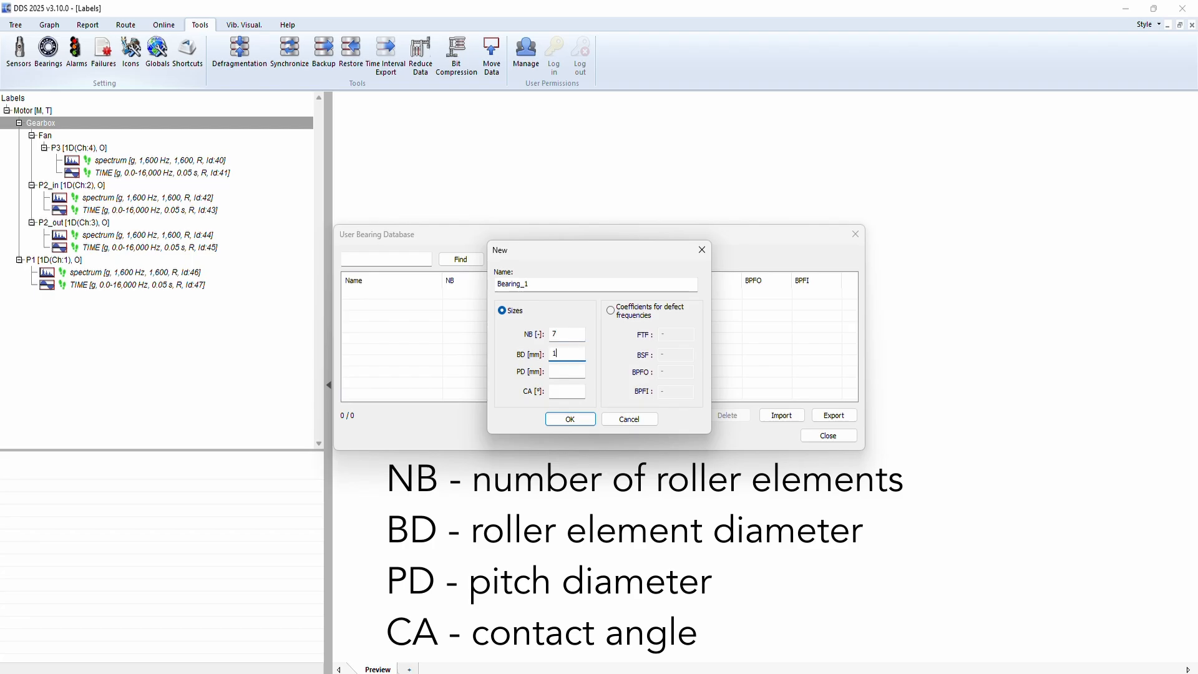
pyautogui.write('1.5')
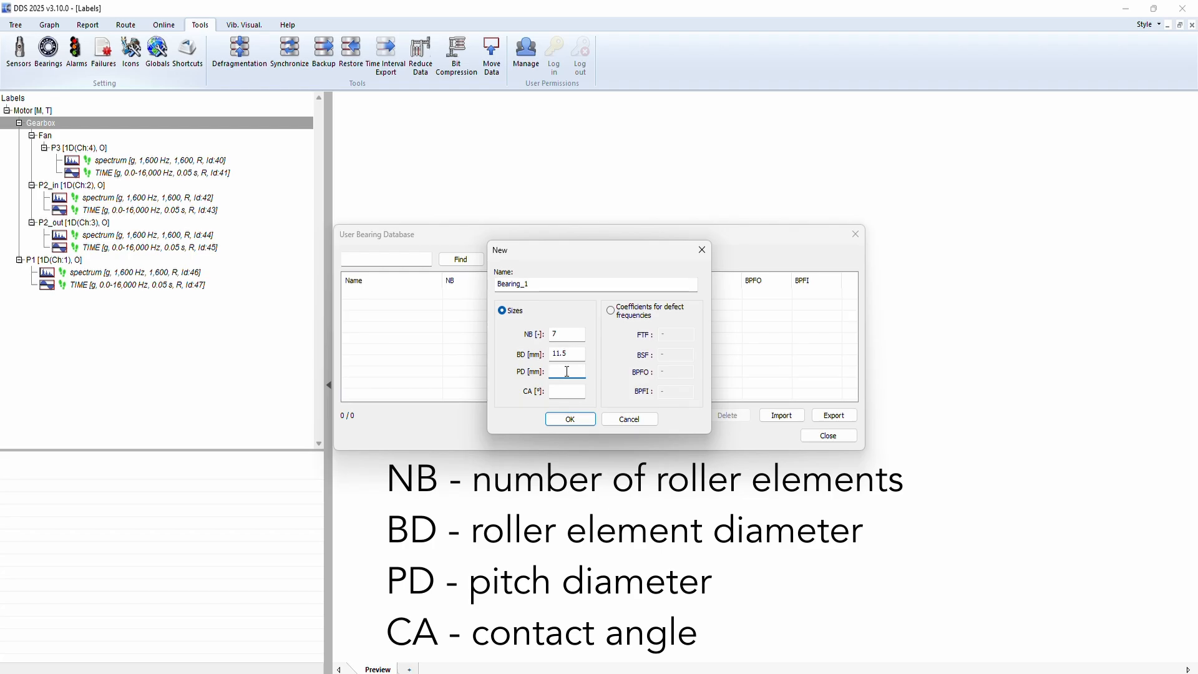
pyautogui.write('43.5')
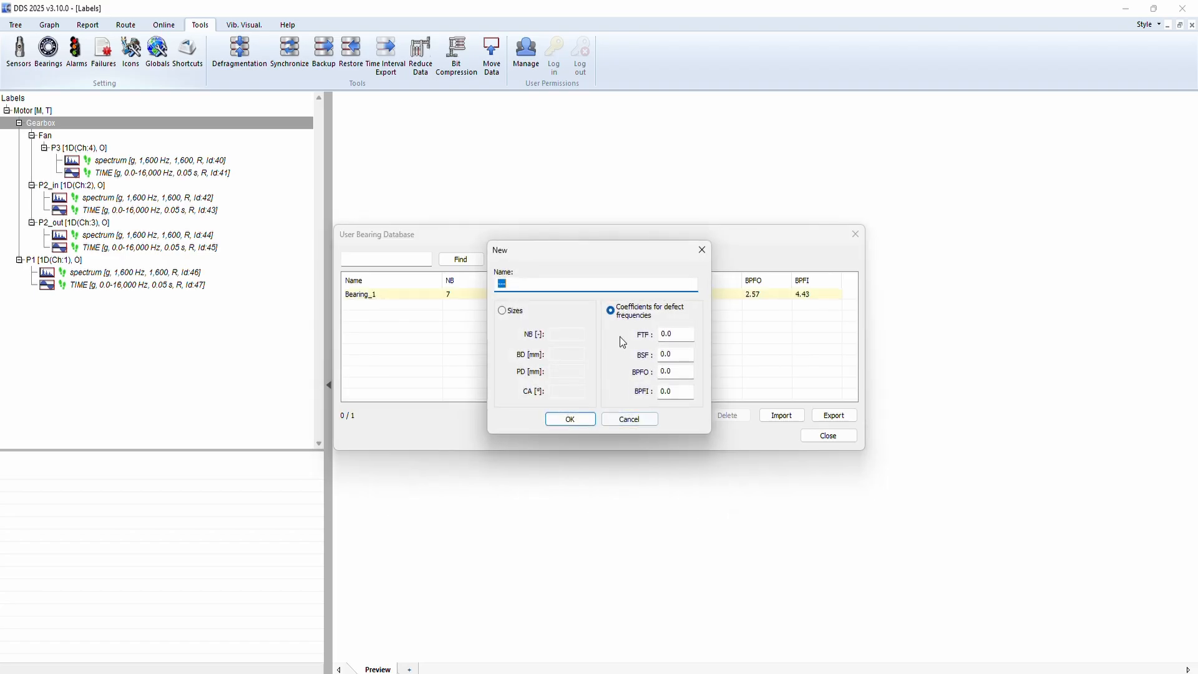
# Save Bearing_2 with coefficients FTF 0.41, BSF 2.54, BPFO 4.85 and BPFI 7.1
pyautogui.write('Bearing_2')
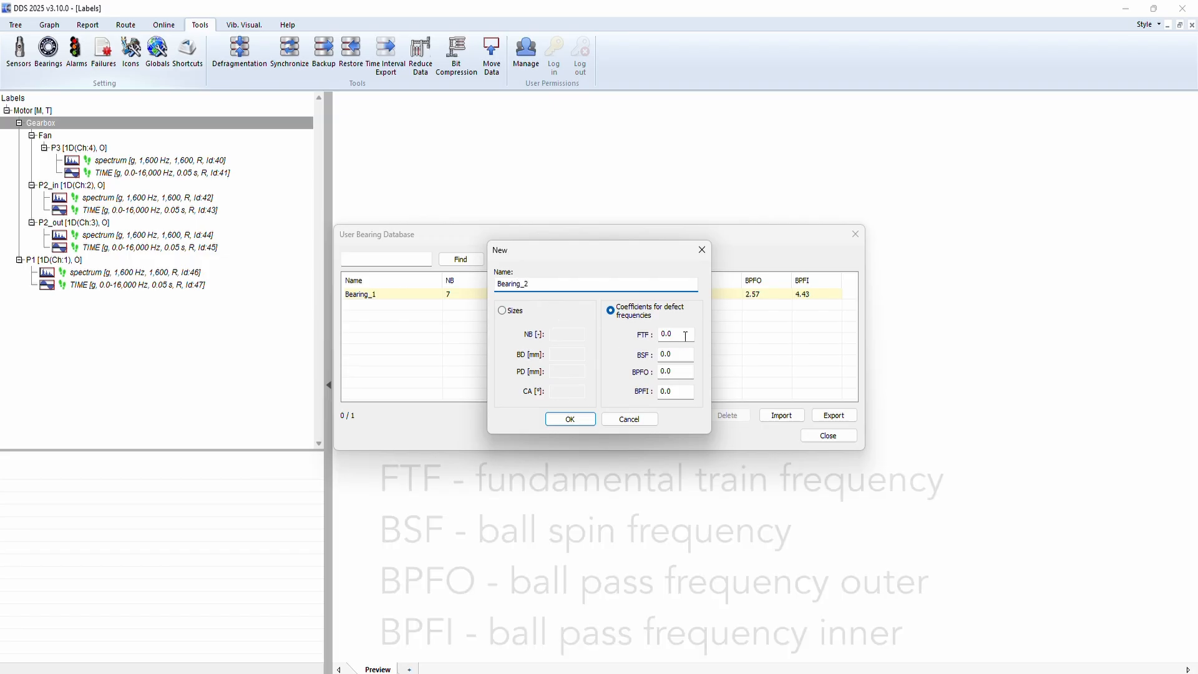
pyautogui.write('0.41')
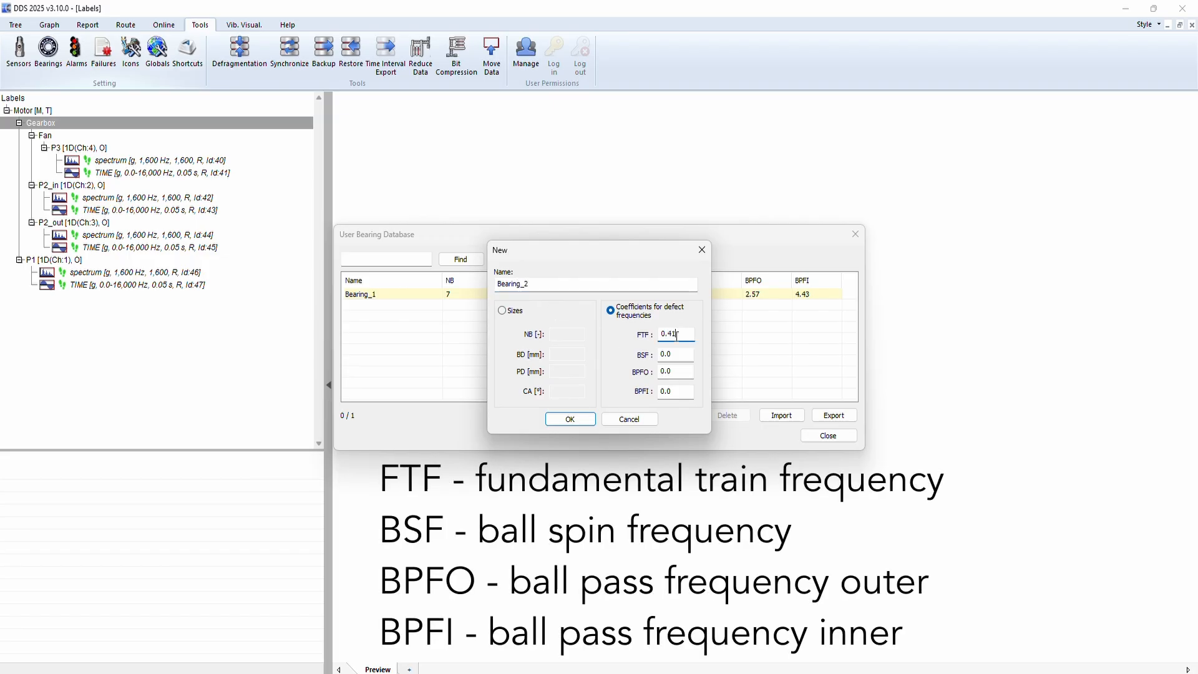
pyautogui.click(674, 354)
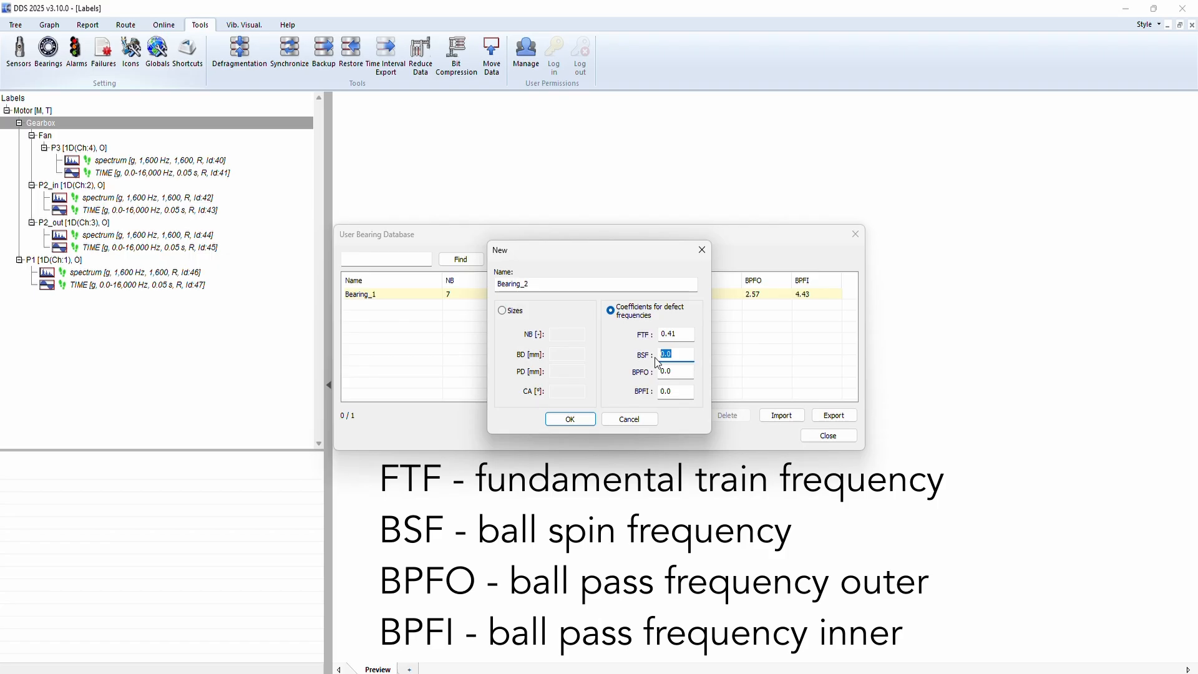
pyautogui.write('2.54')
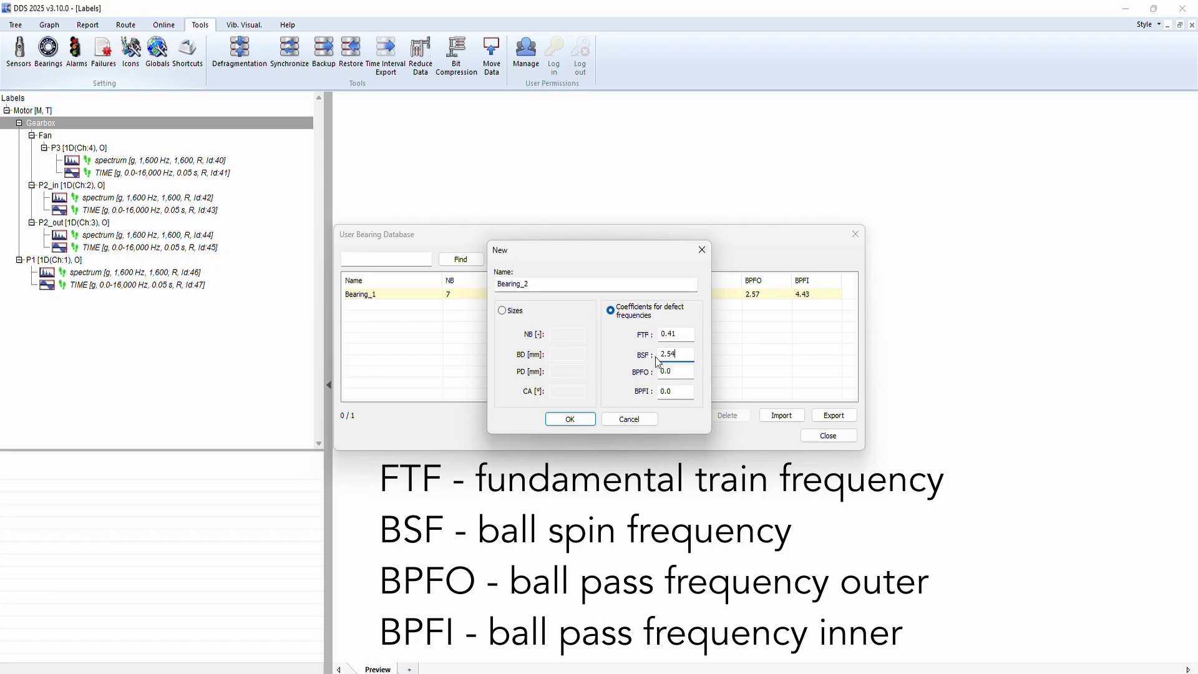
pyautogui.click(675, 371)
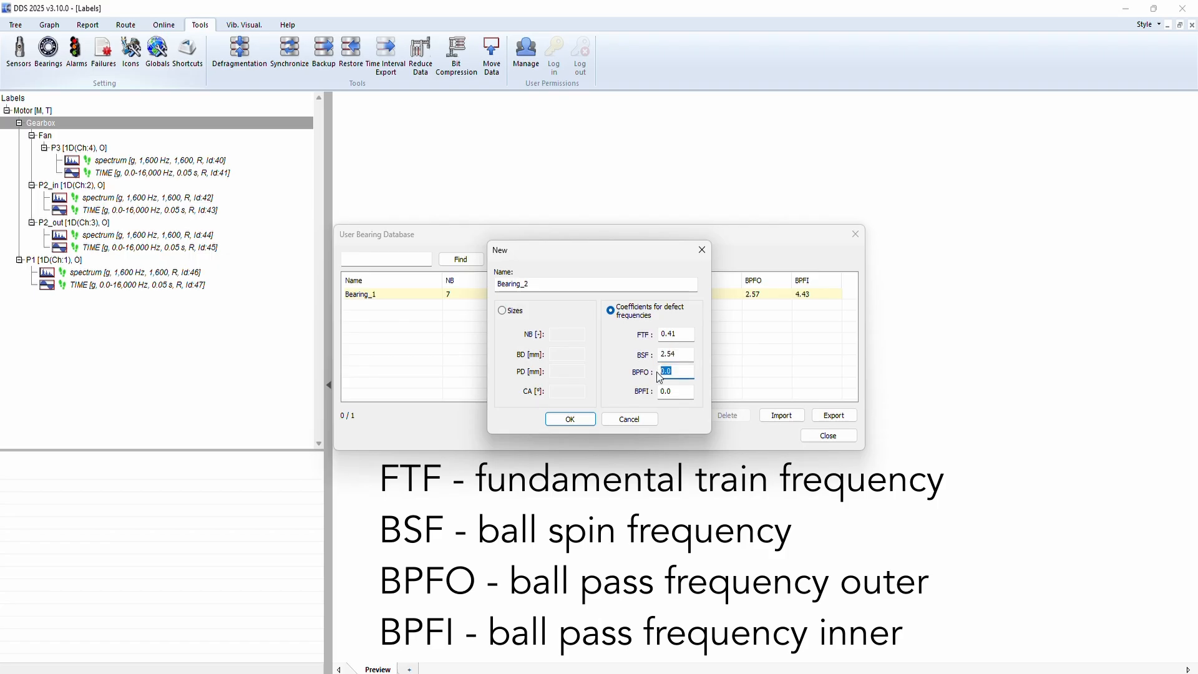
pyautogui.write('4.85')
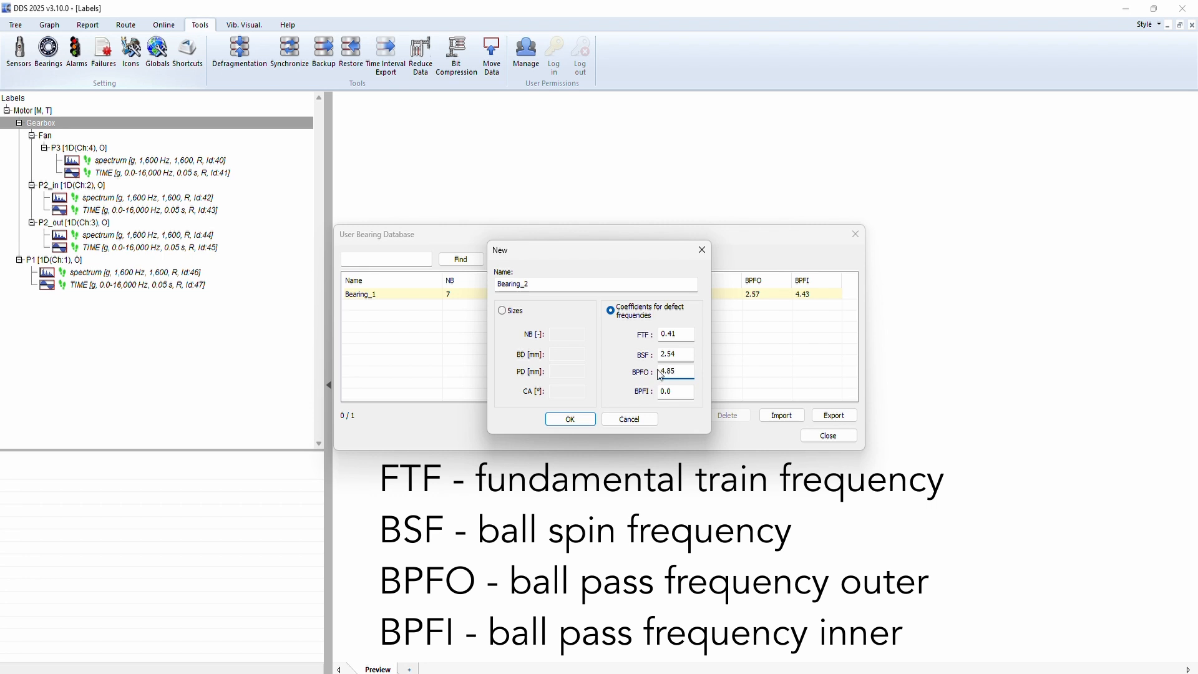
pyautogui.click(675, 391)
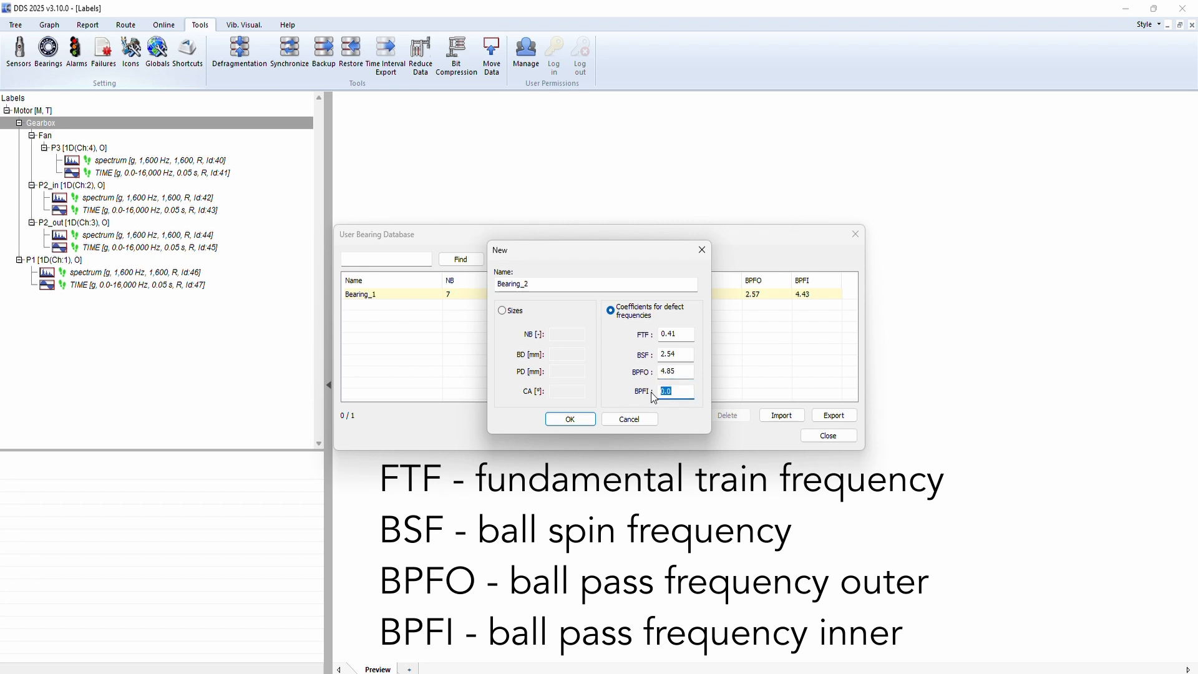
pyautogui.write('7.1')
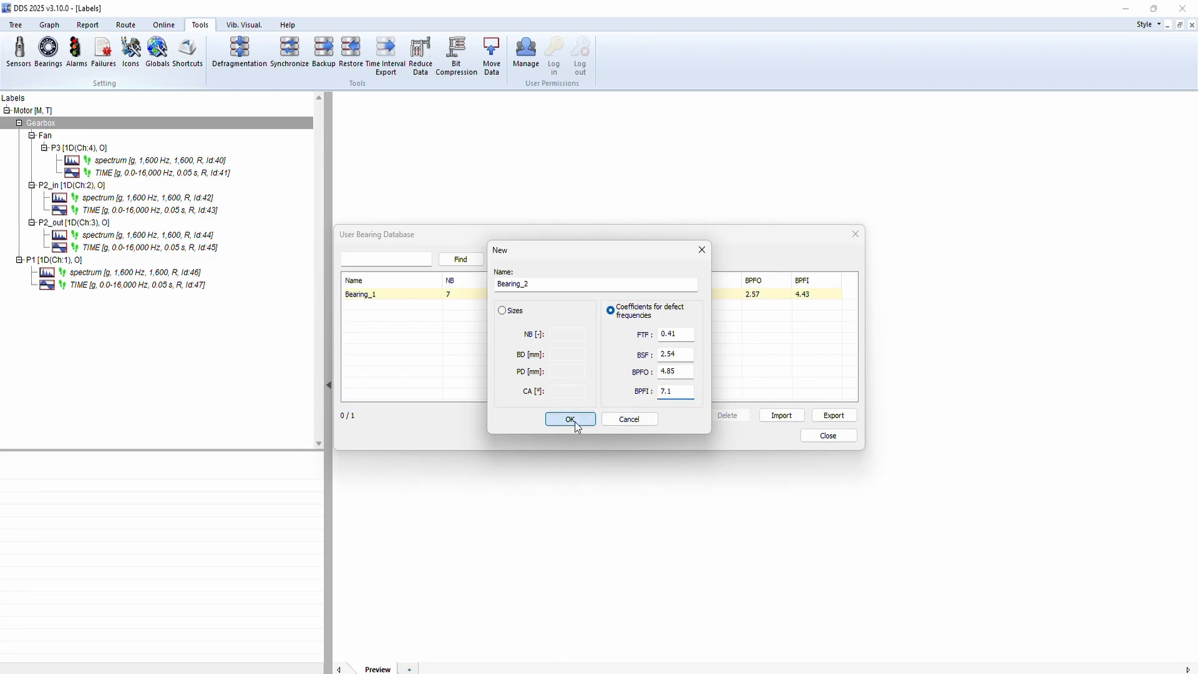
pyautogui.click(569, 419)
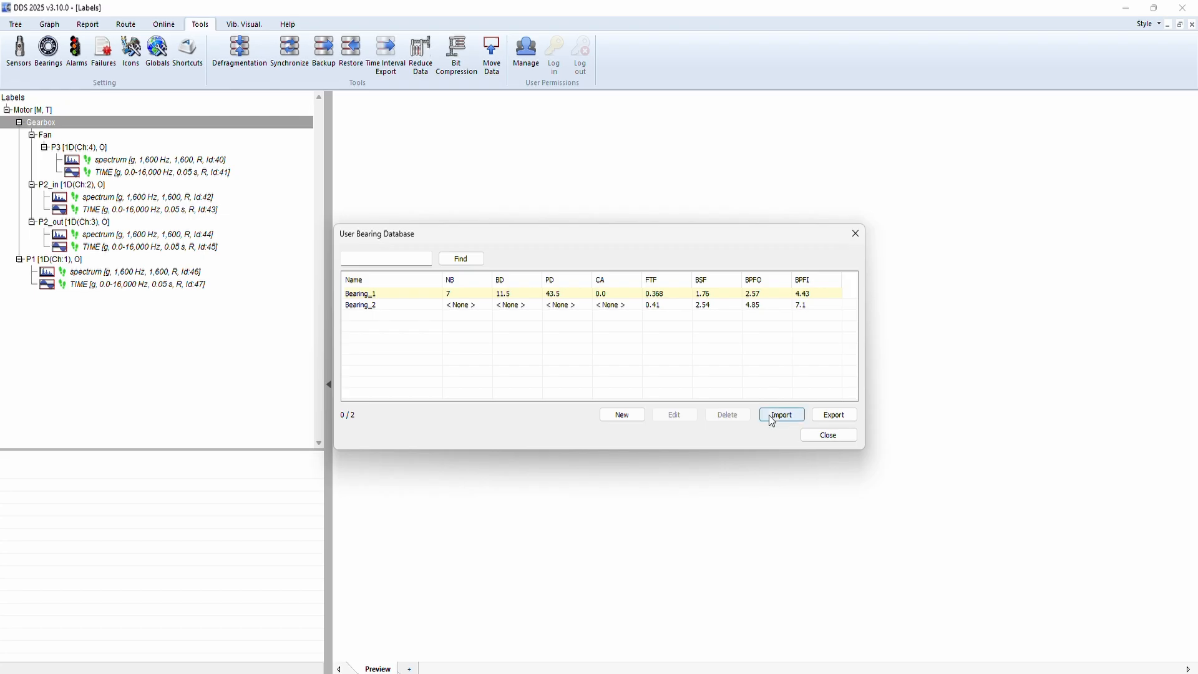
# Search the Bearings.lbr import catalogue for bearing 116126-GPZ
pyautogui.click(780, 414)
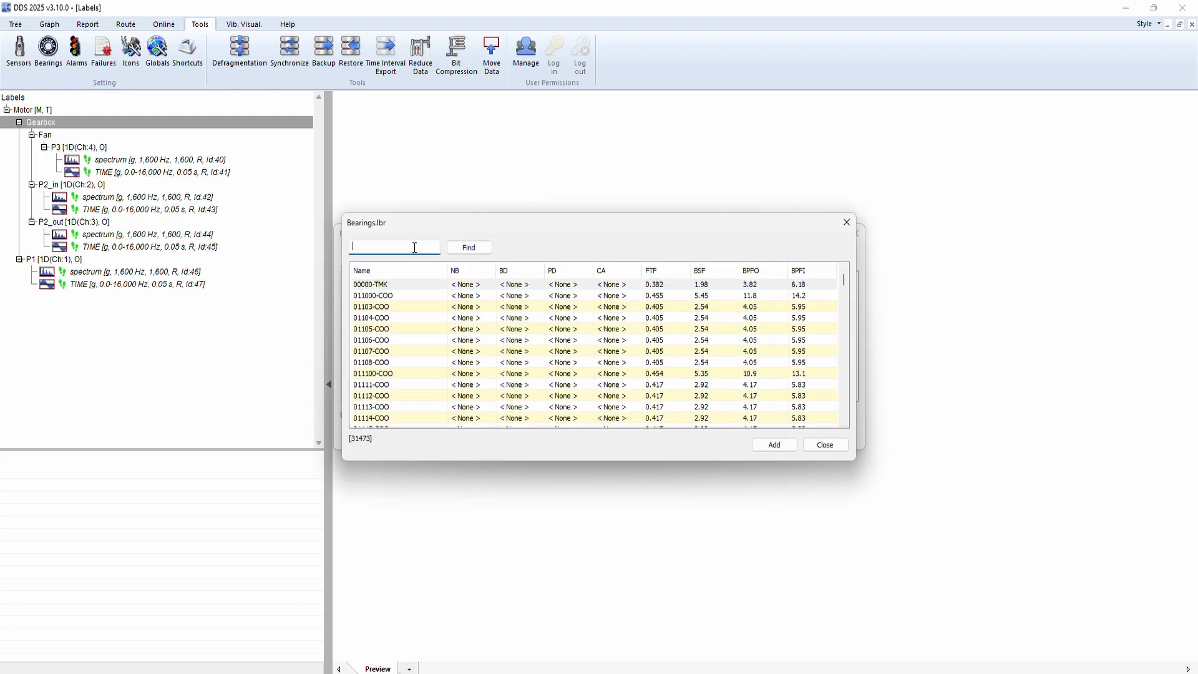
pyautogui.write('116126')
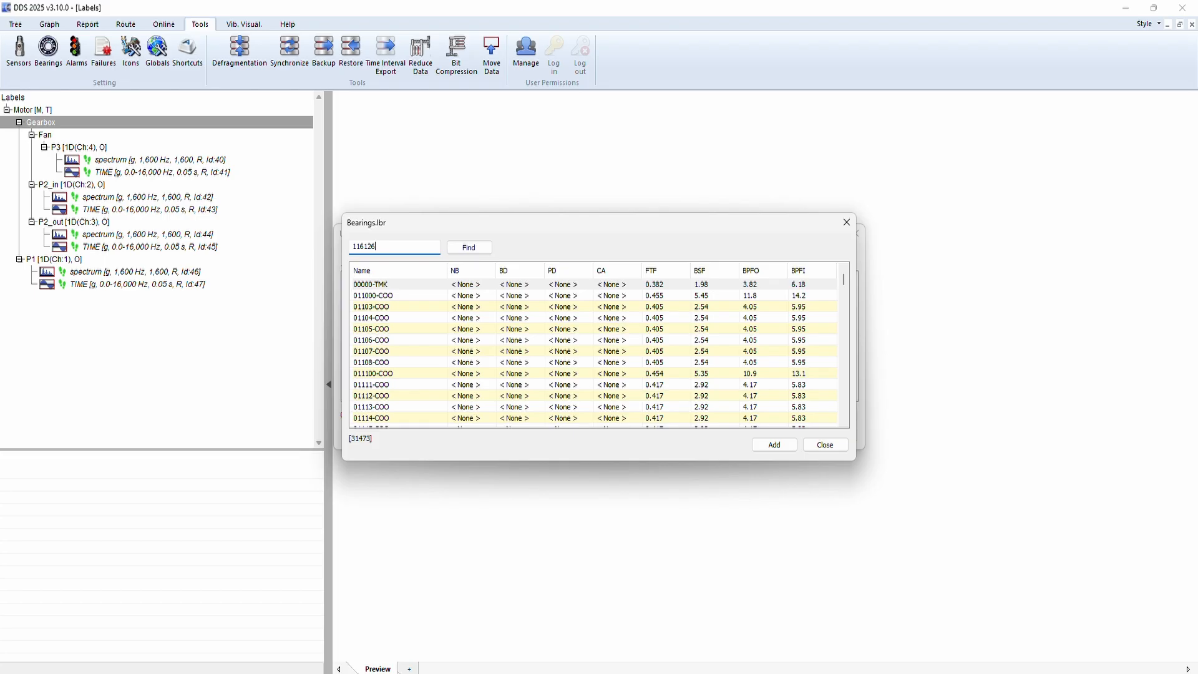
pyautogui.write('-gpz')
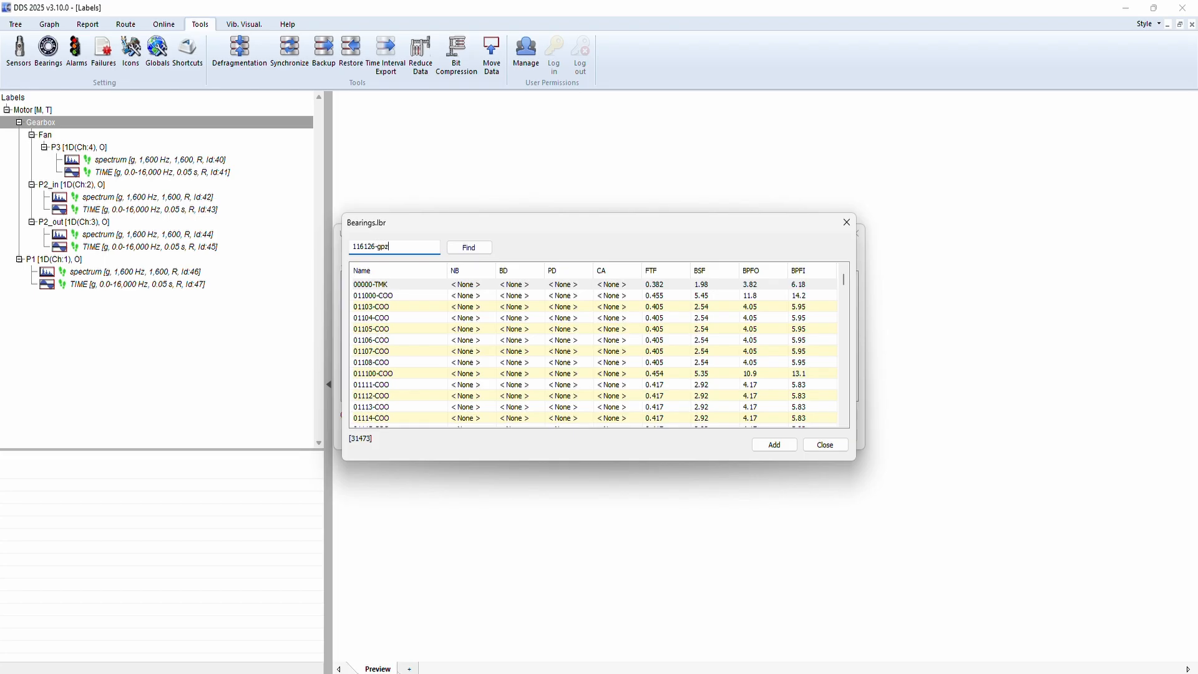
pyautogui.click(468, 247)
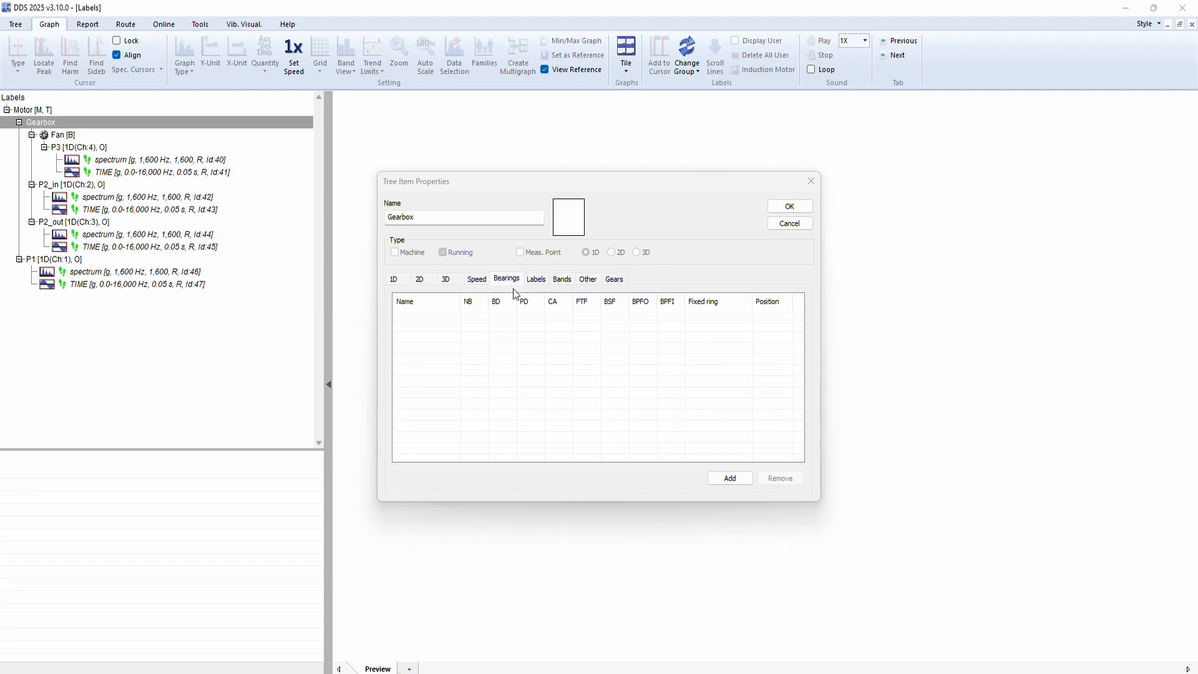
pyautogui.moveTo(619, 328)
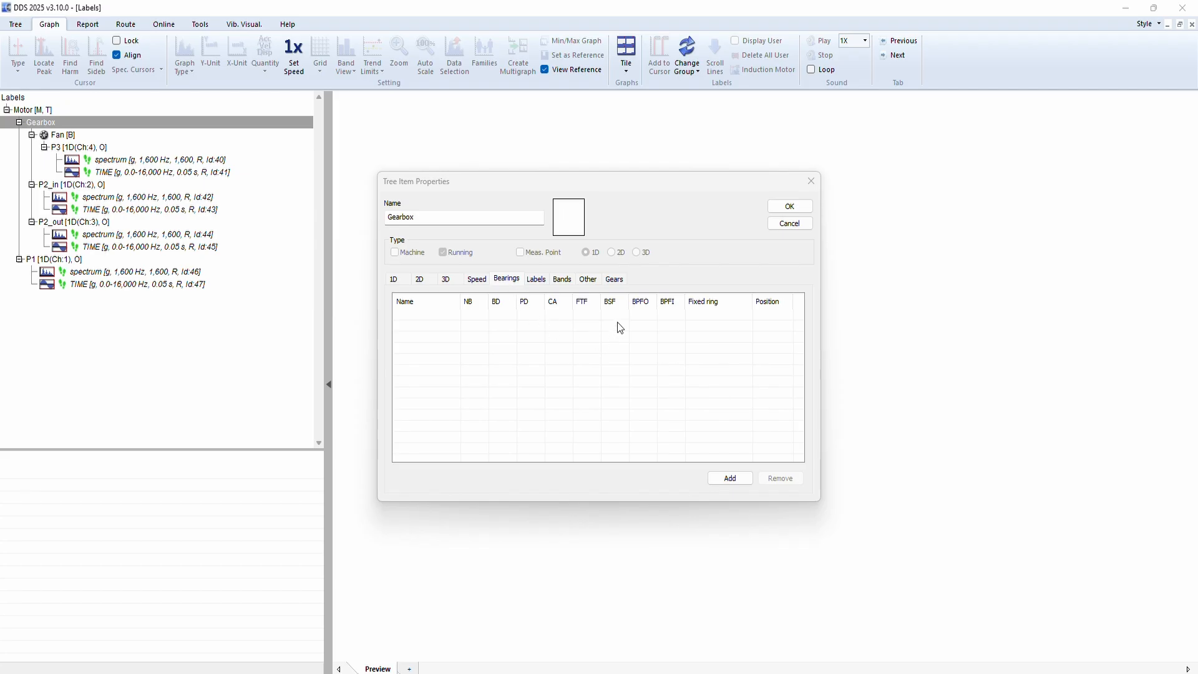
# Add Bearing_1 from the user database as the Gearbox stage 1 input shaft bearing
pyautogui.click(613, 279)
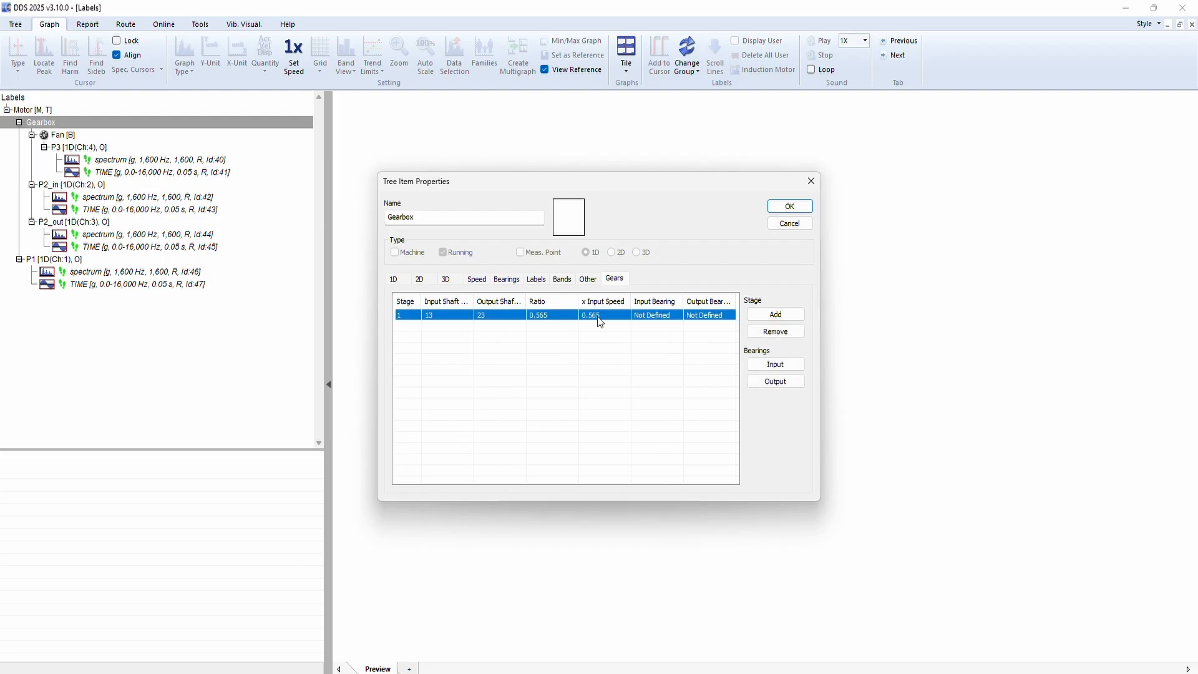
pyautogui.click(775, 364)
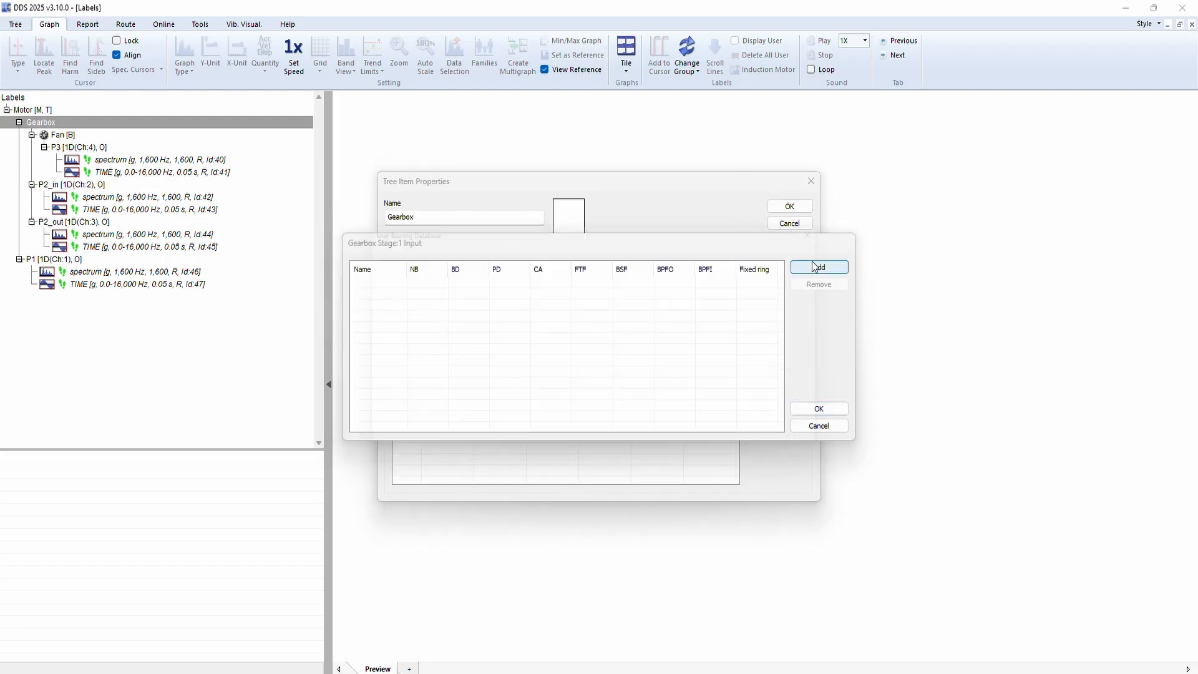
pyautogui.click(818, 266)
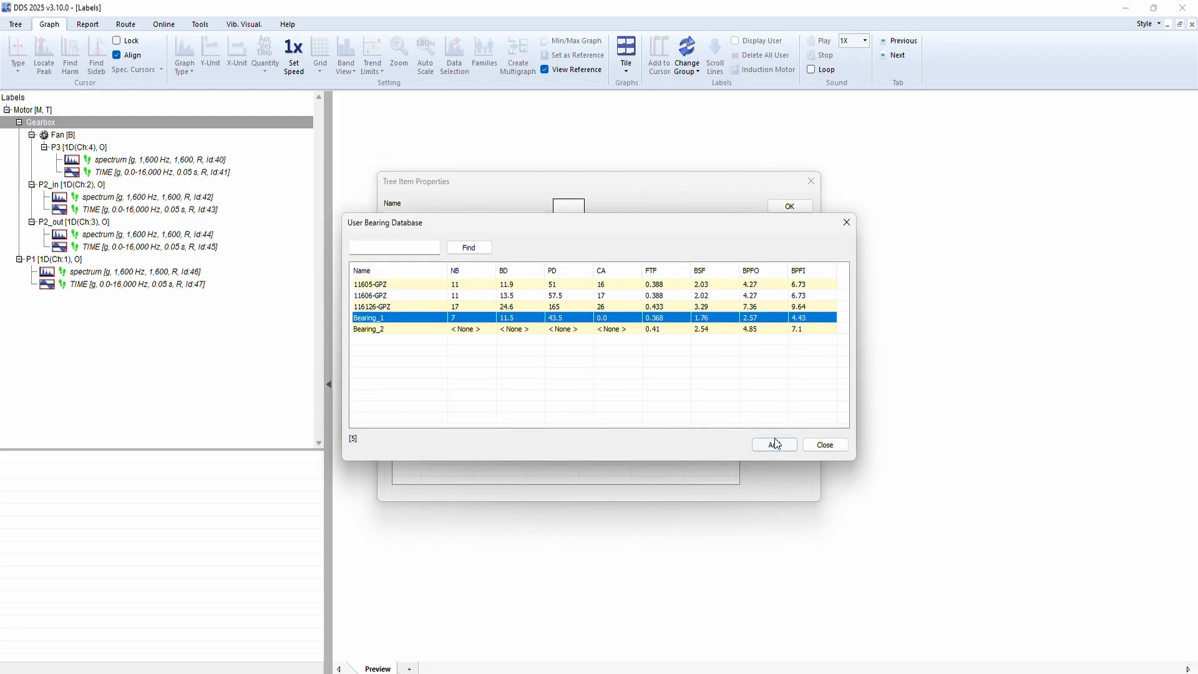
pyautogui.click(773, 445)
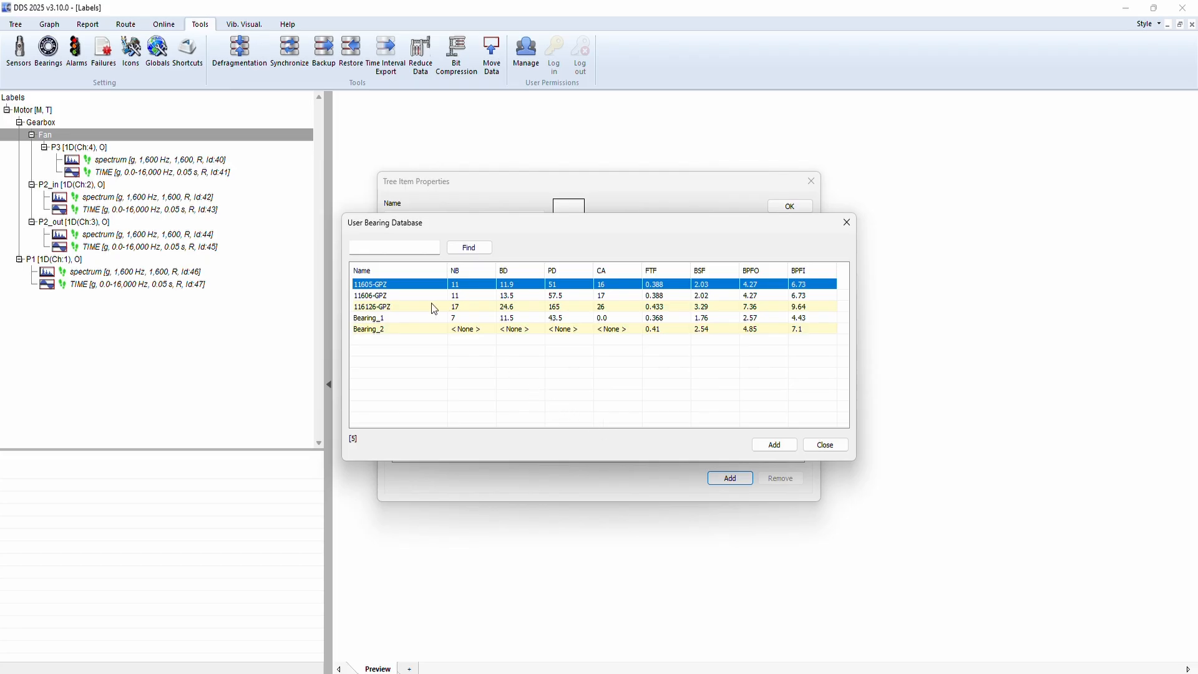
# Add 116126-GPZ to the Fan and set its fixed ring to Outer
pyautogui.click(371, 307)
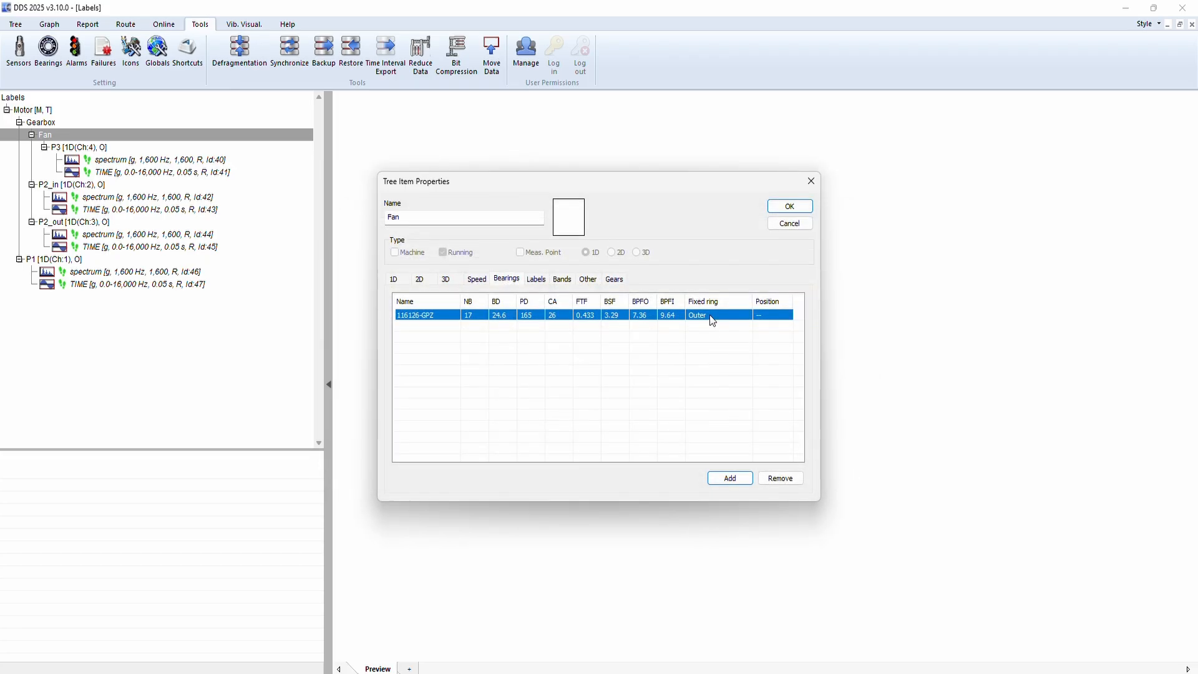
pyautogui.rightClick(711, 314)
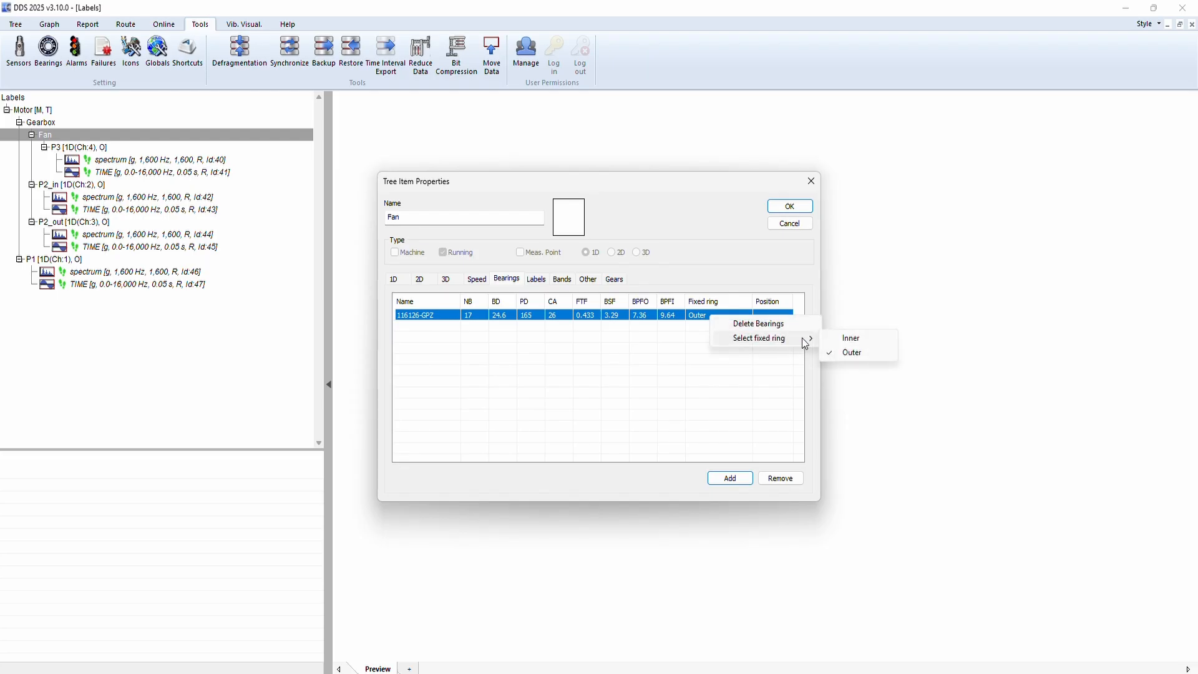
pyautogui.click(851, 352)
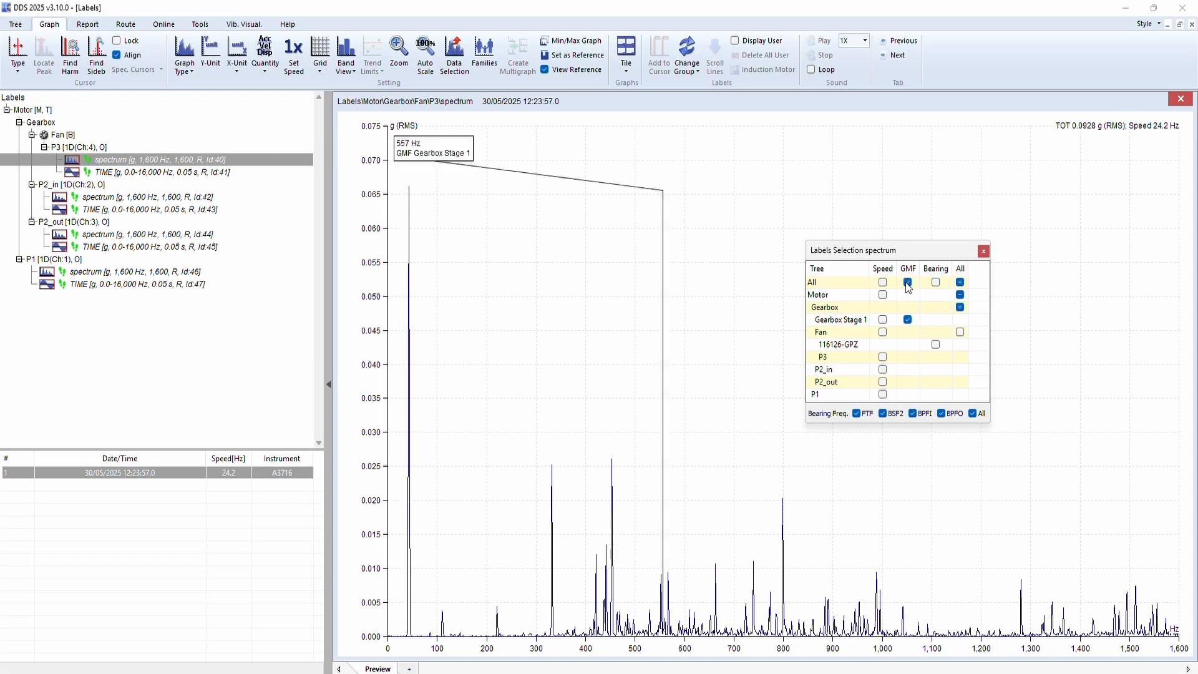
# Replace the GMF label with Bearing labels FTF, BSF2, BPFO and BPFI on the P3 spectrum
pyautogui.click(960, 282)
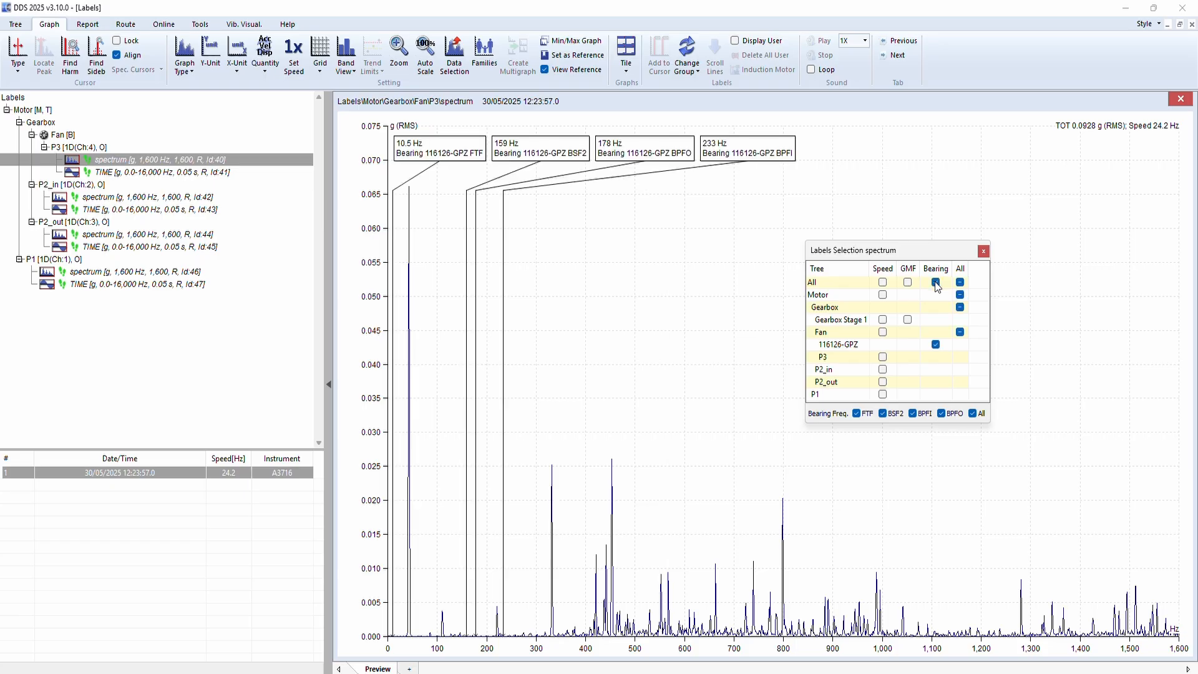
pyautogui.click(936, 283)
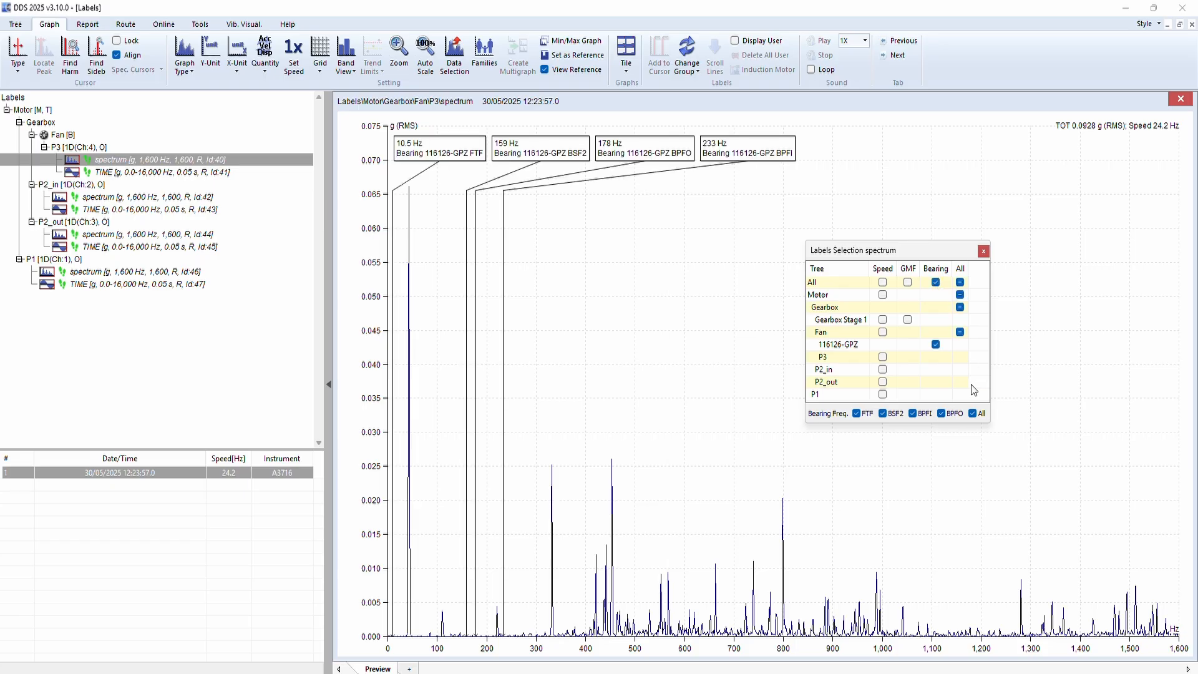
pyautogui.click(882, 413)
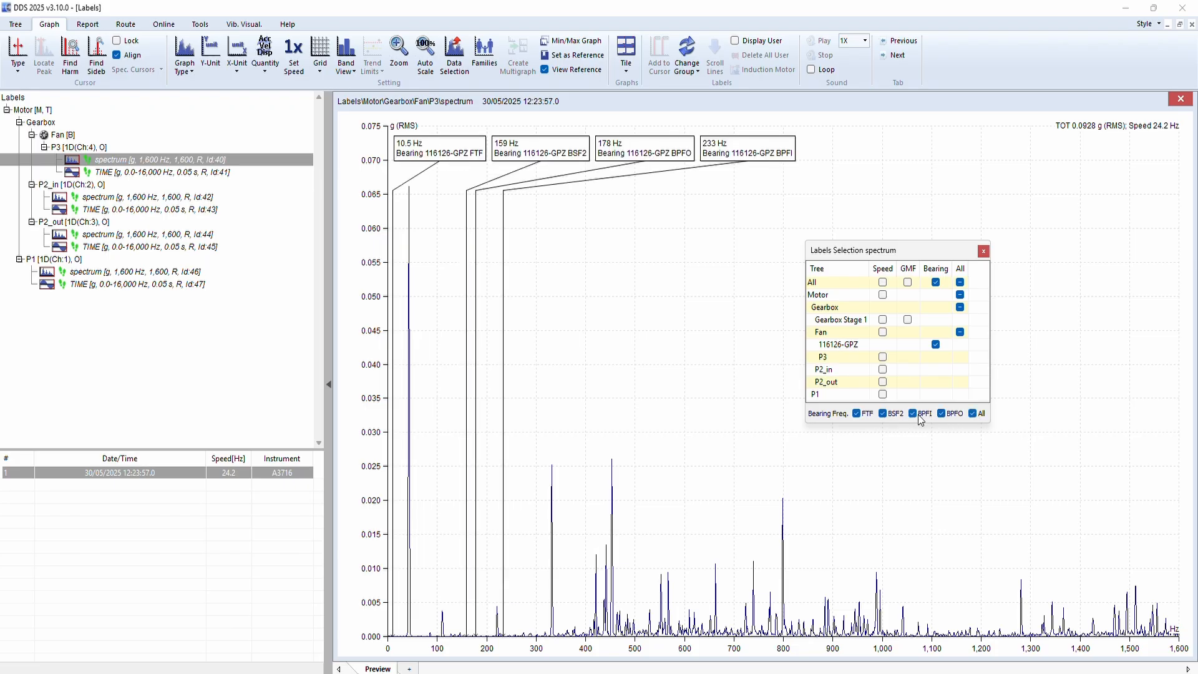
pyautogui.click(856, 412)
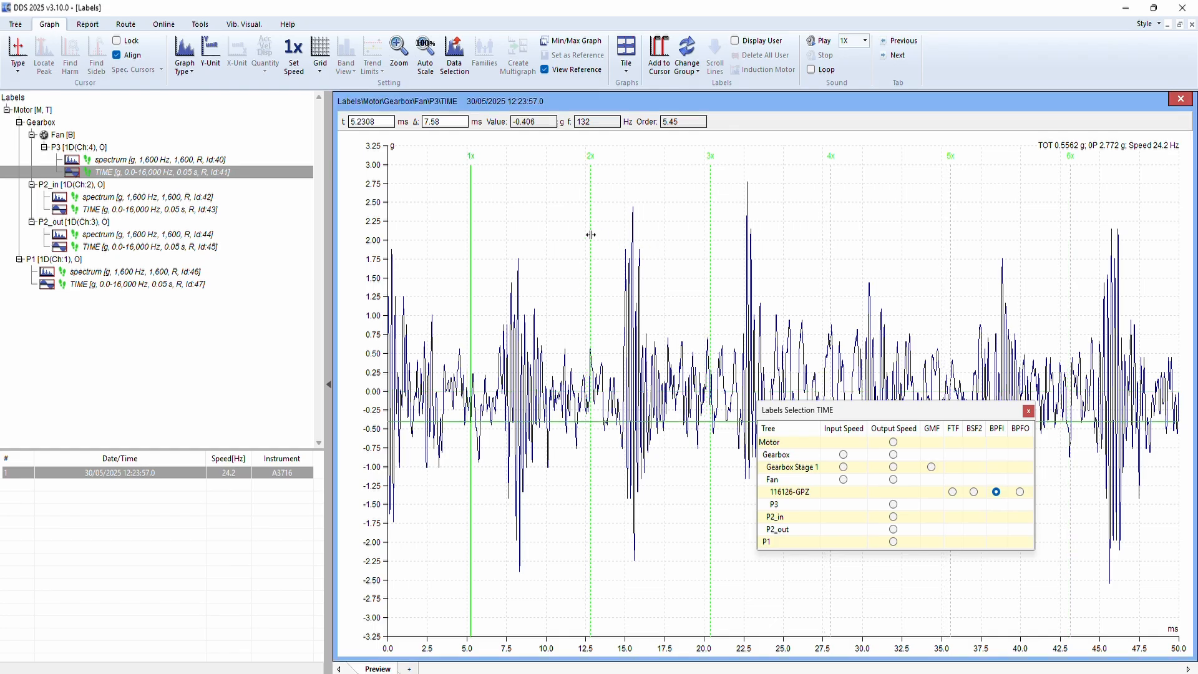
# Align the BPFI cursor with the first impact, compare FTF and BPFO, then return to BPFI
pyautogui.moveTo(471, 235); pyautogui.dragTo(505, 222)
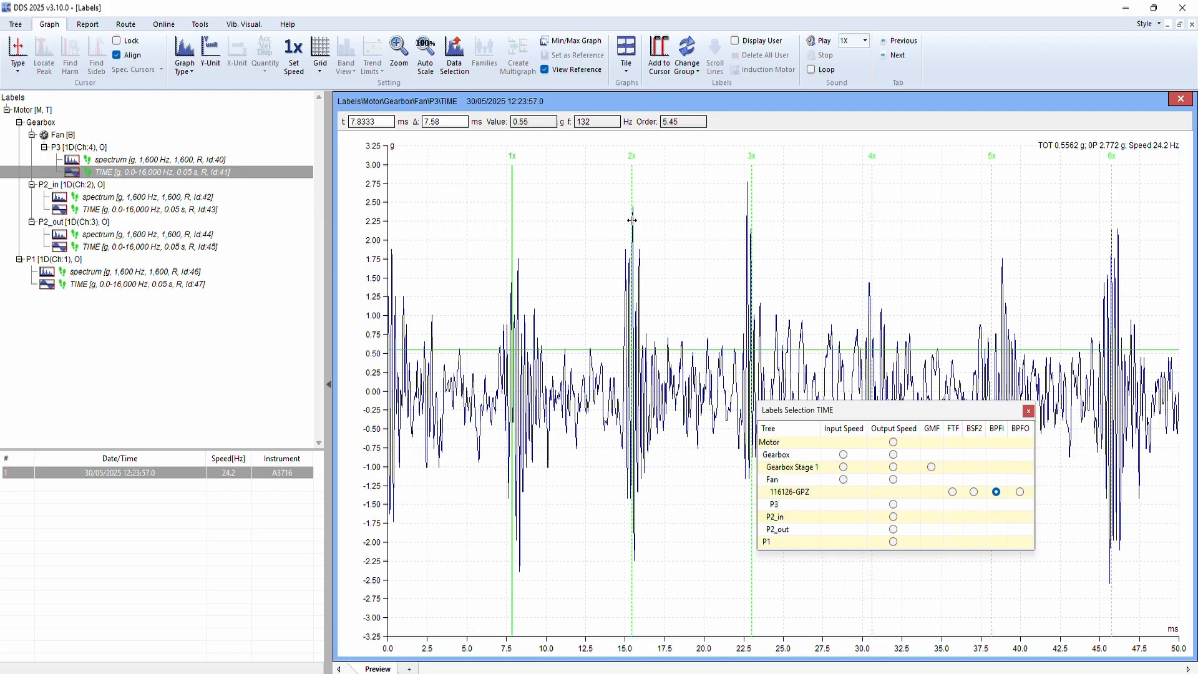
pyautogui.moveTo(676, 273)
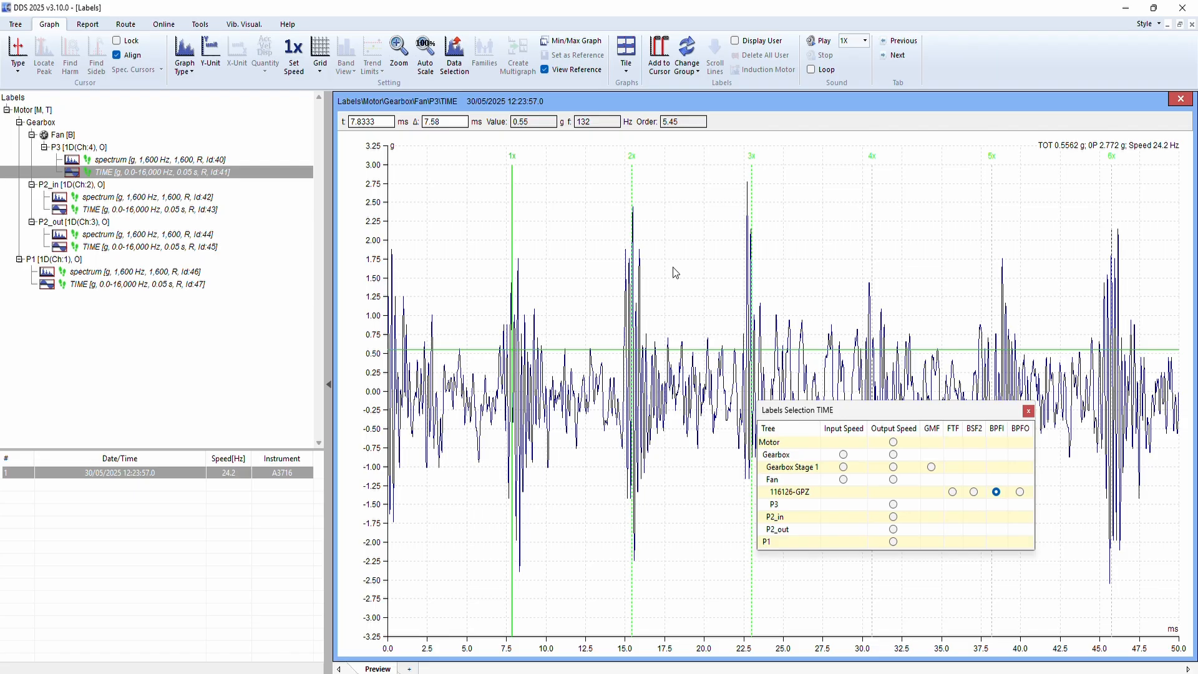
pyautogui.moveTo(924, 500)
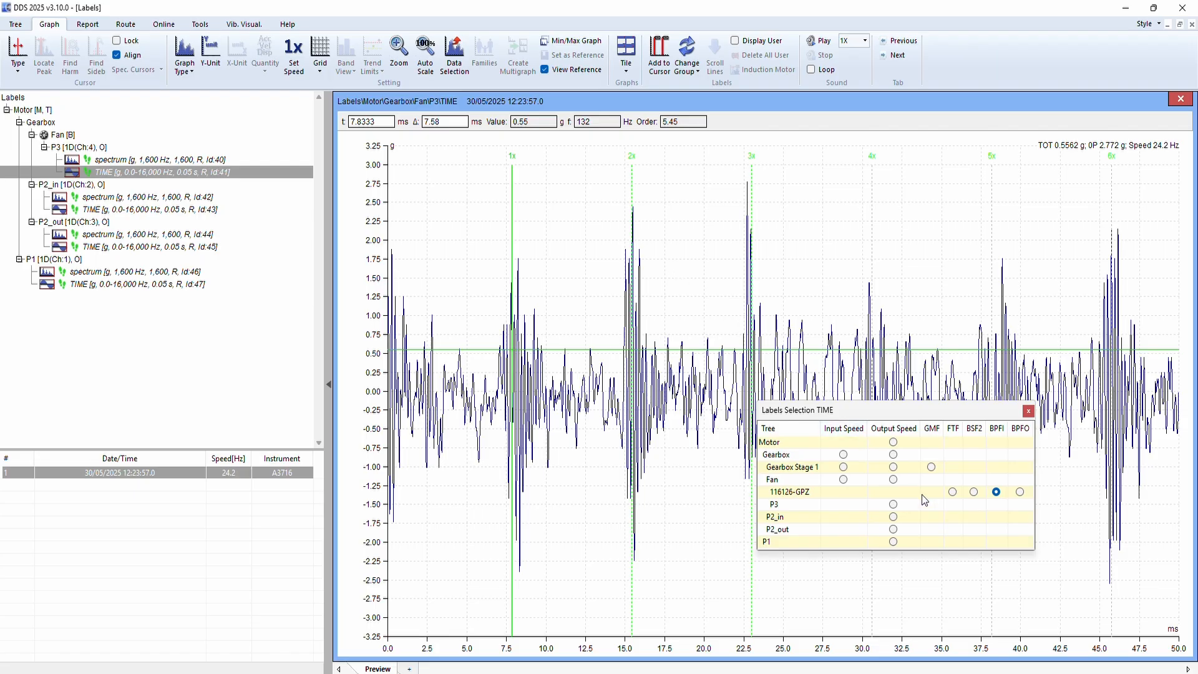
pyautogui.click(953, 491)
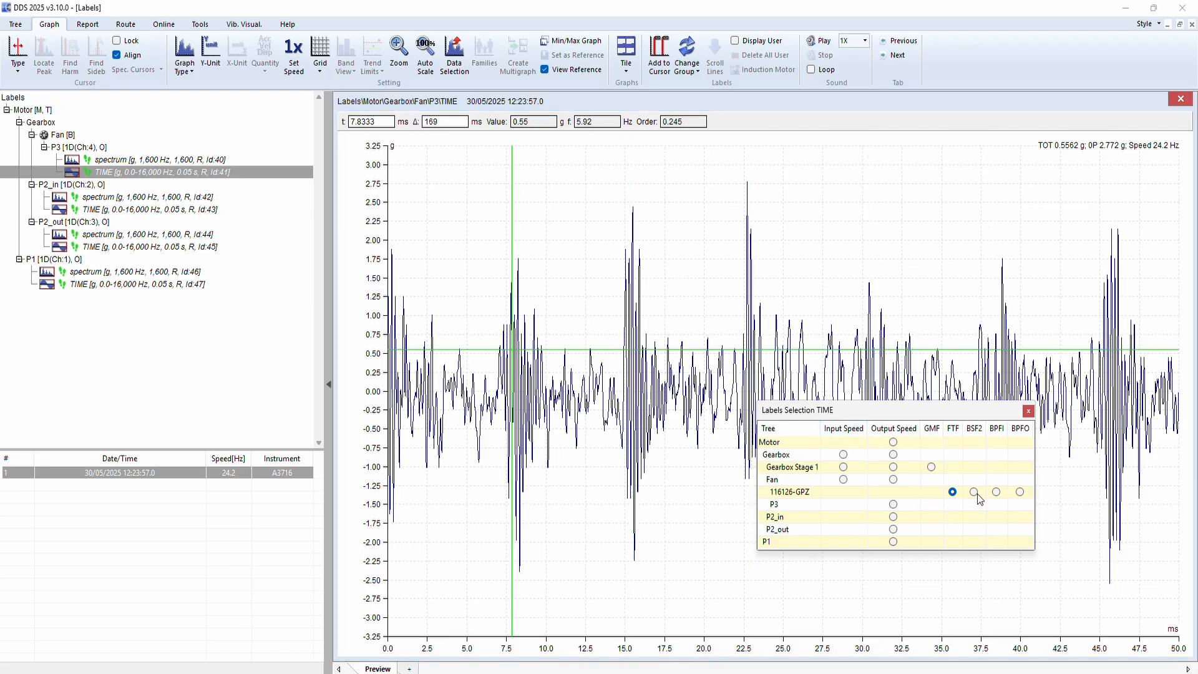
pyautogui.click(1020, 491)
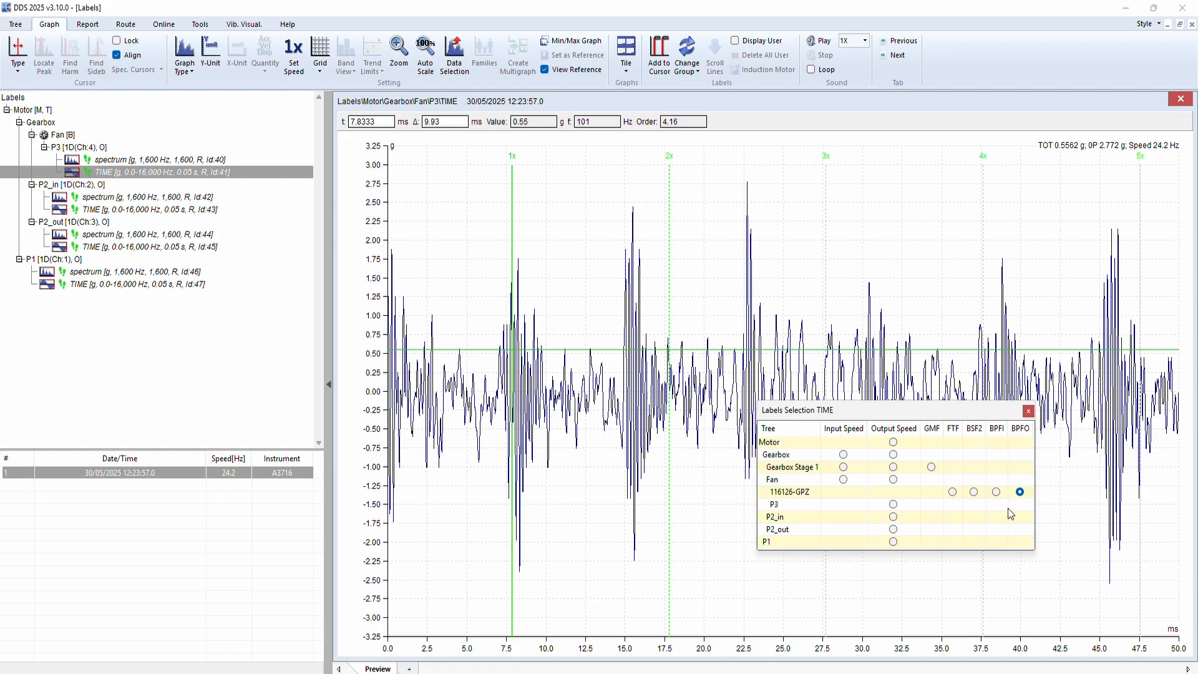
pyautogui.click(997, 492)
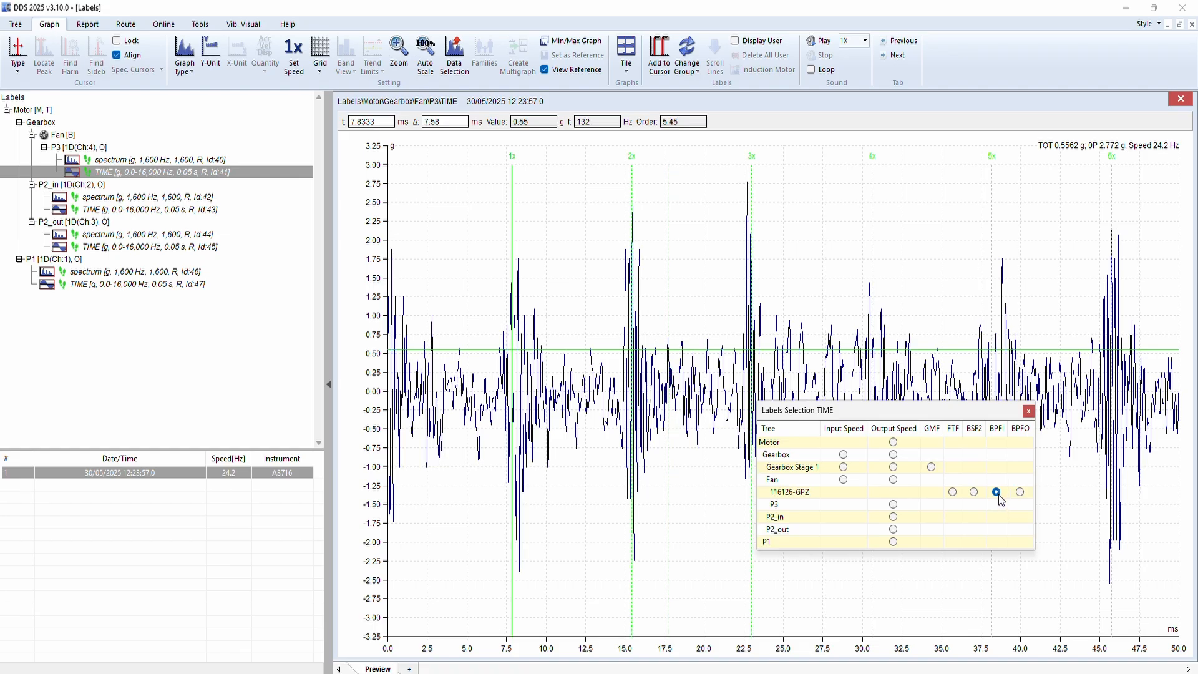